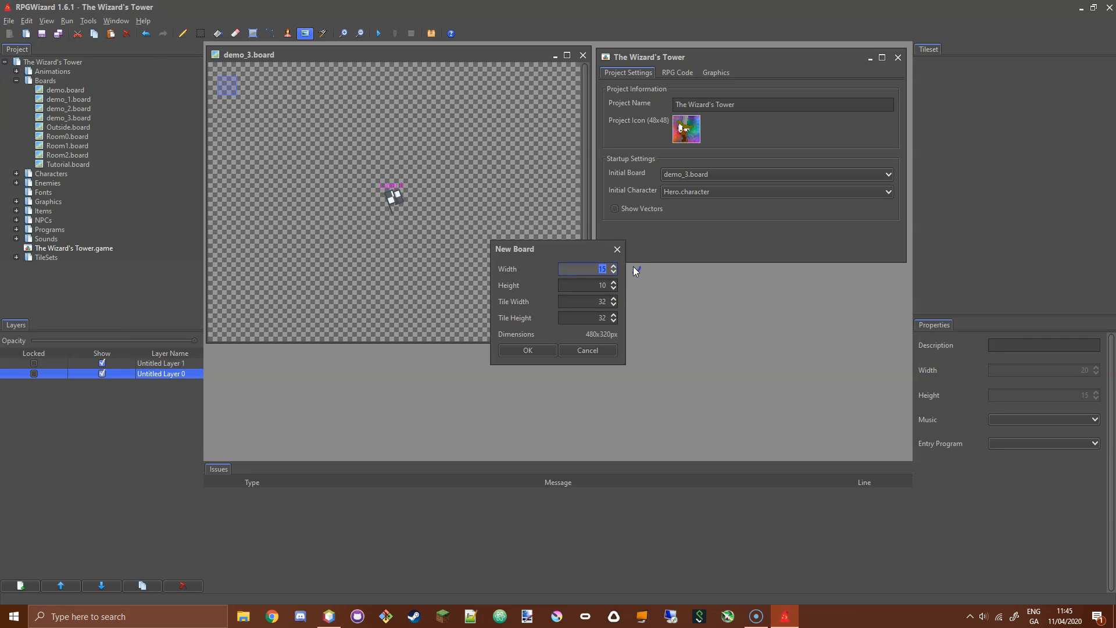
- Fill in the New Board dialog as 20×15 tiles, then cancel so demo_3.board stays open
{"action": "left_click", "coordinate": [582, 285]}
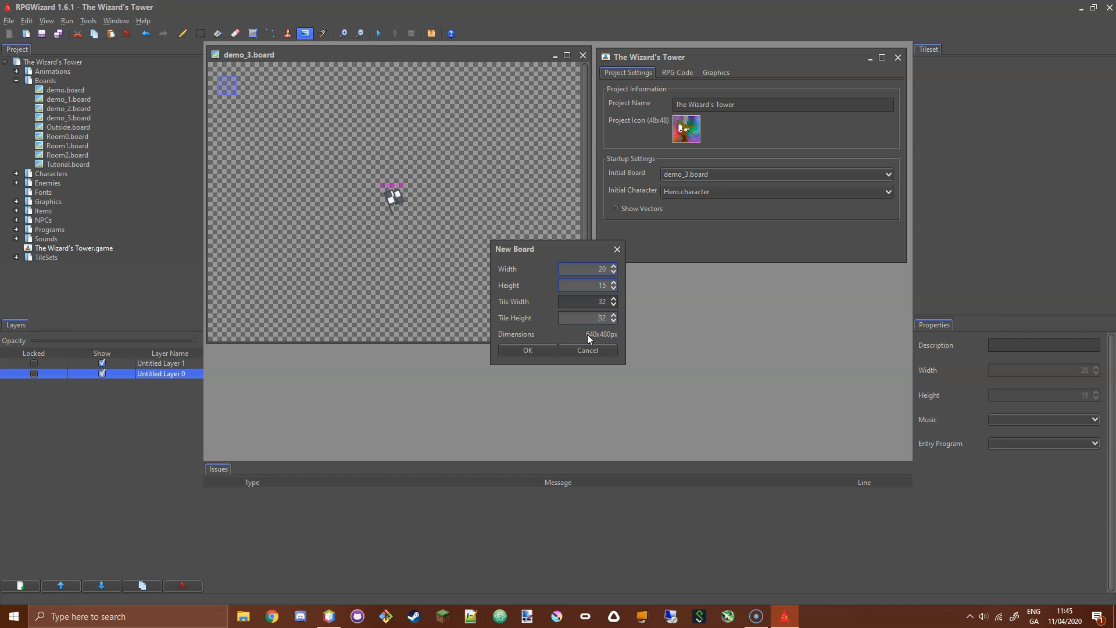
{"action": "mouse_move", "coordinate": [606, 340]}
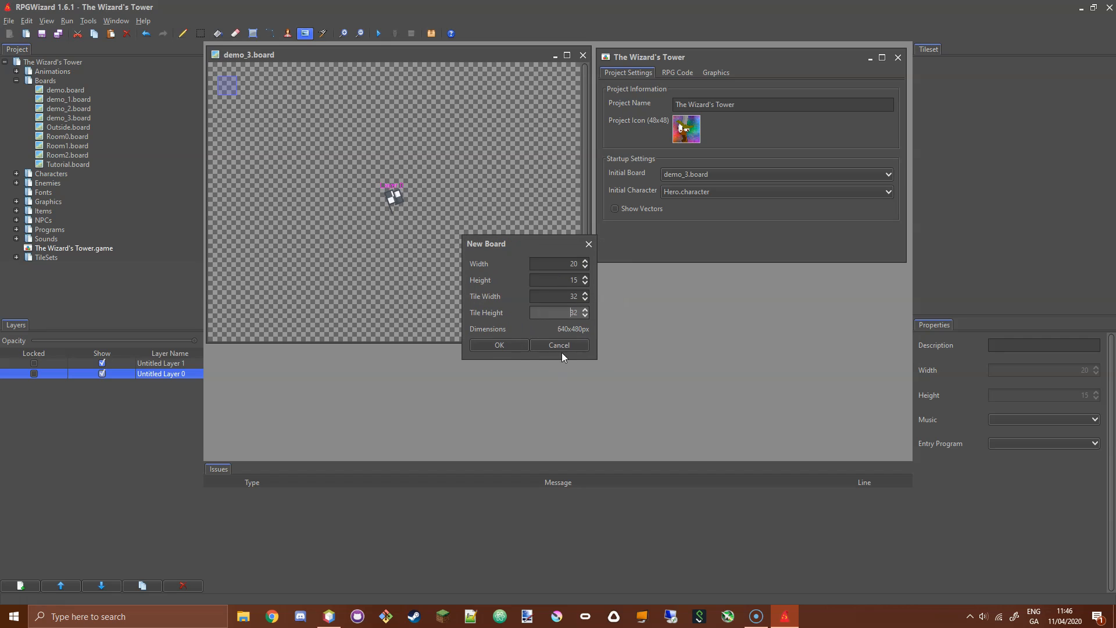
{"action": "left_click", "coordinate": [560, 344]}
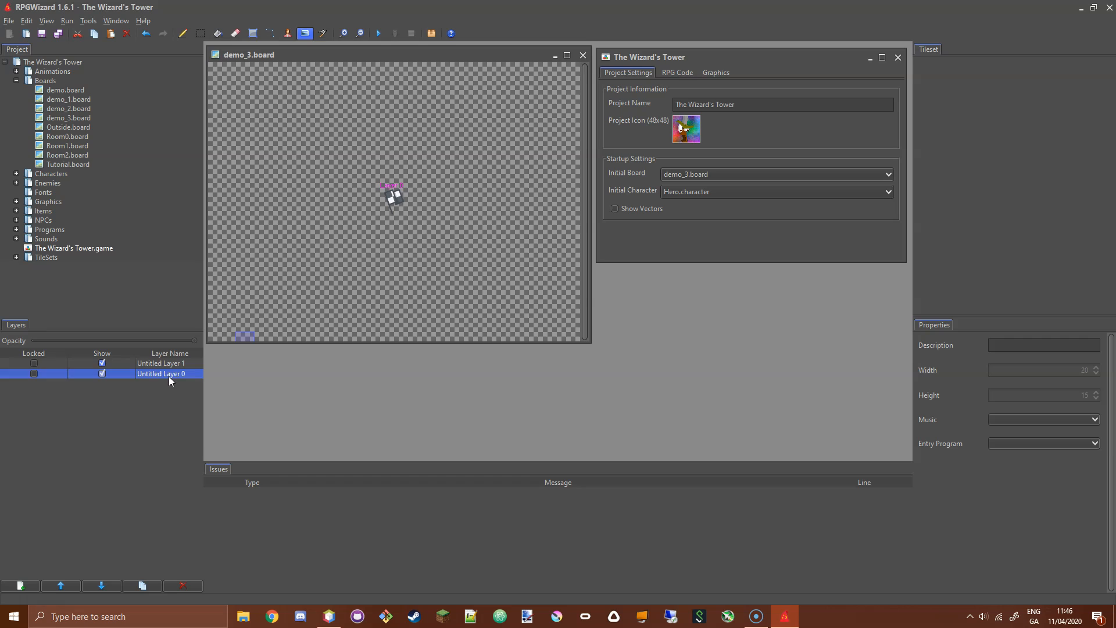
{"action": "mouse_move", "coordinate": [167, 382]}
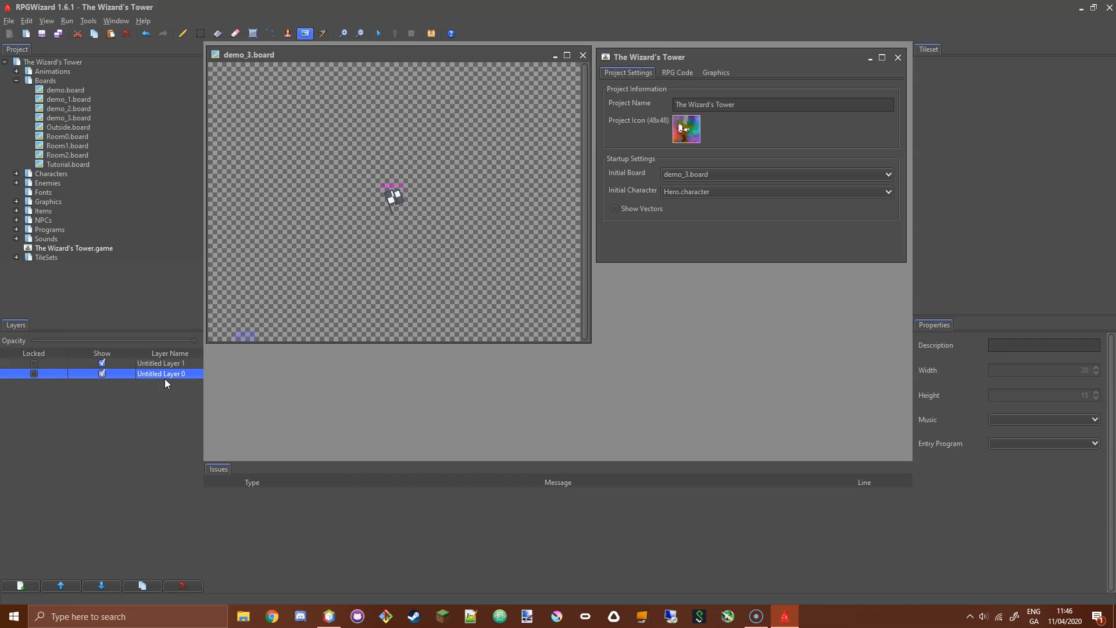
- Expand the Graphics folder, preview battle-background.png, then close the preview
{"action": "left_click", "coordinate": [261, 116]}
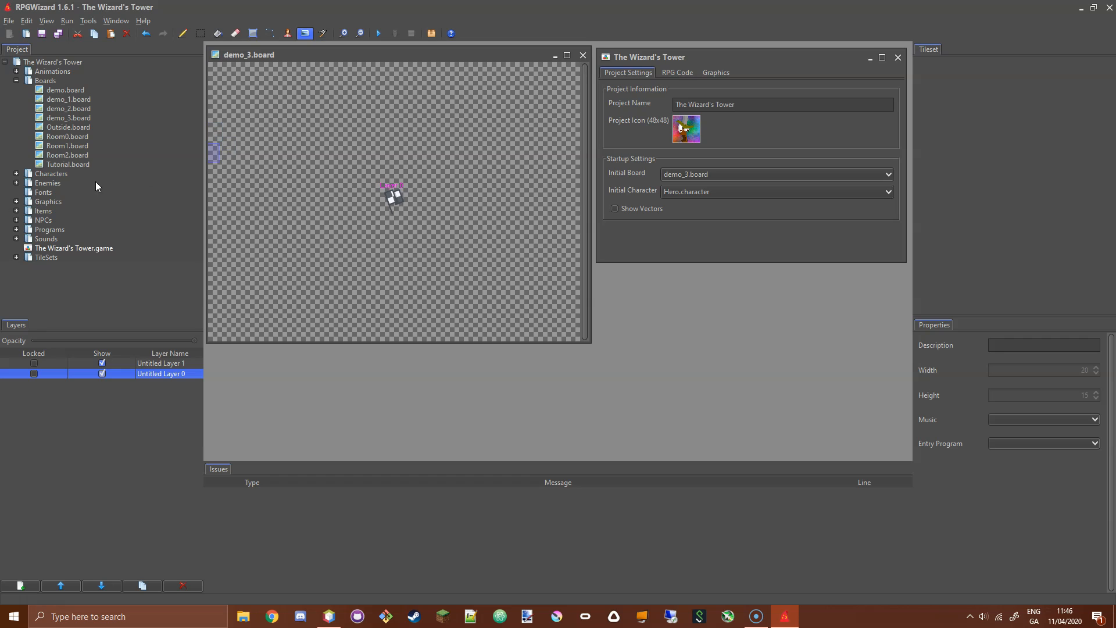
{"action": "mouse_move", "coordinate": [17, 204]}
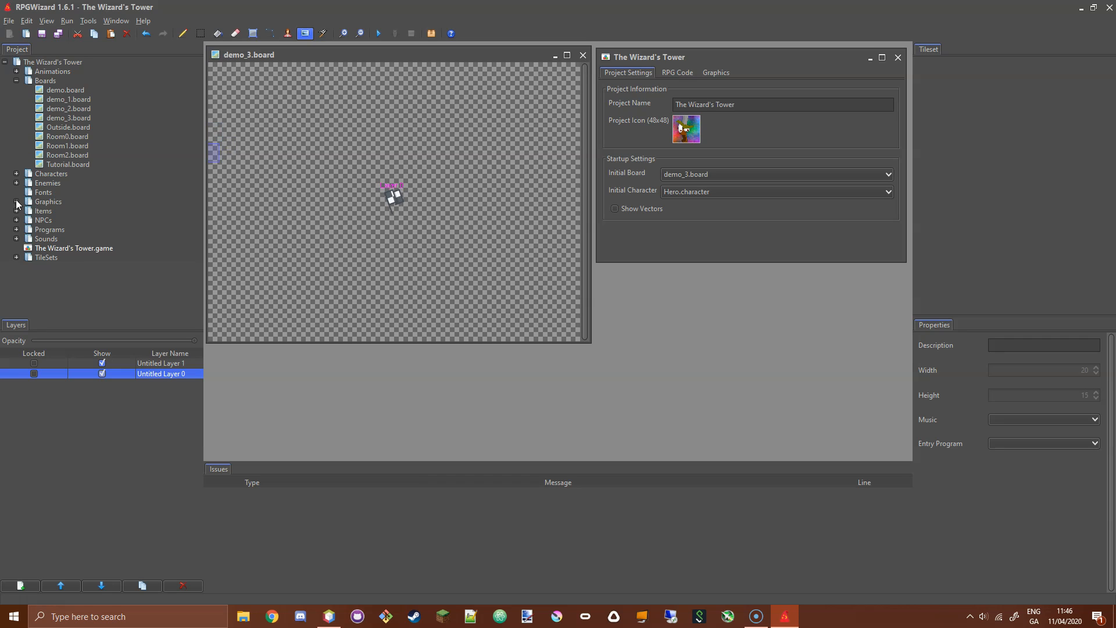
{"action": "left_click", "coordinate": [16, 201]}
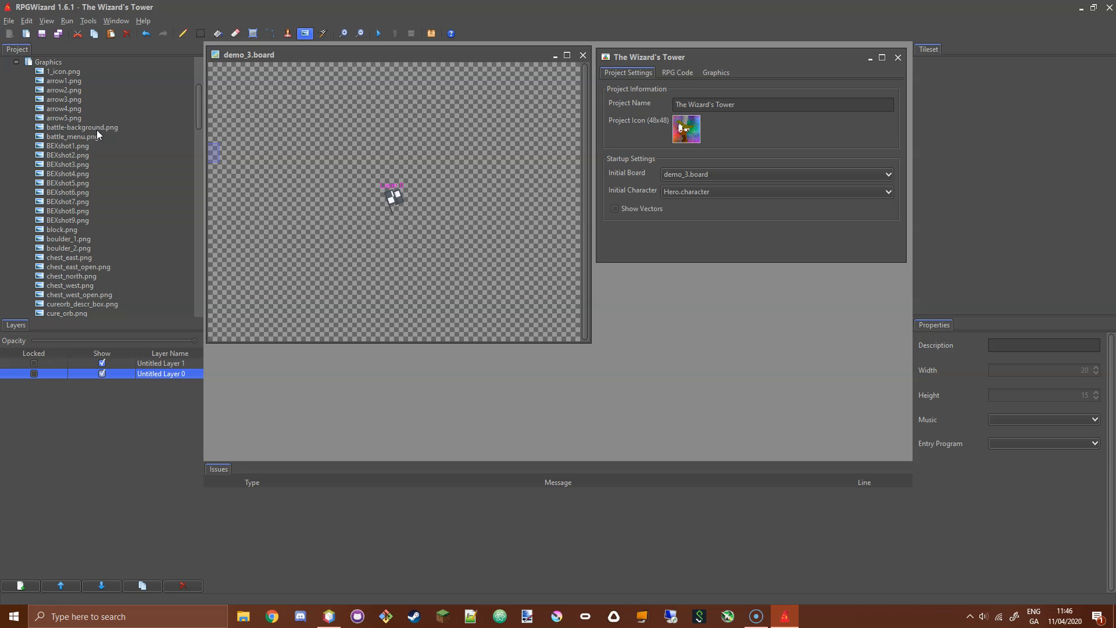
{"action": "mouse_move", "coordinate": [78, 135]}
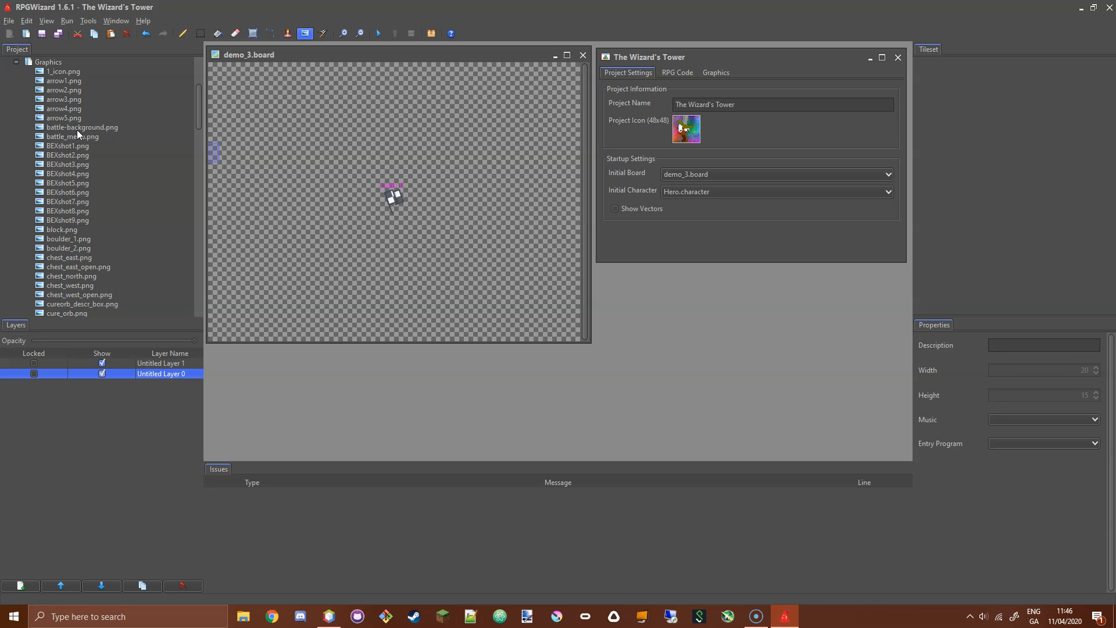
{"action": "double_click", "coordinate": [81, 127]}
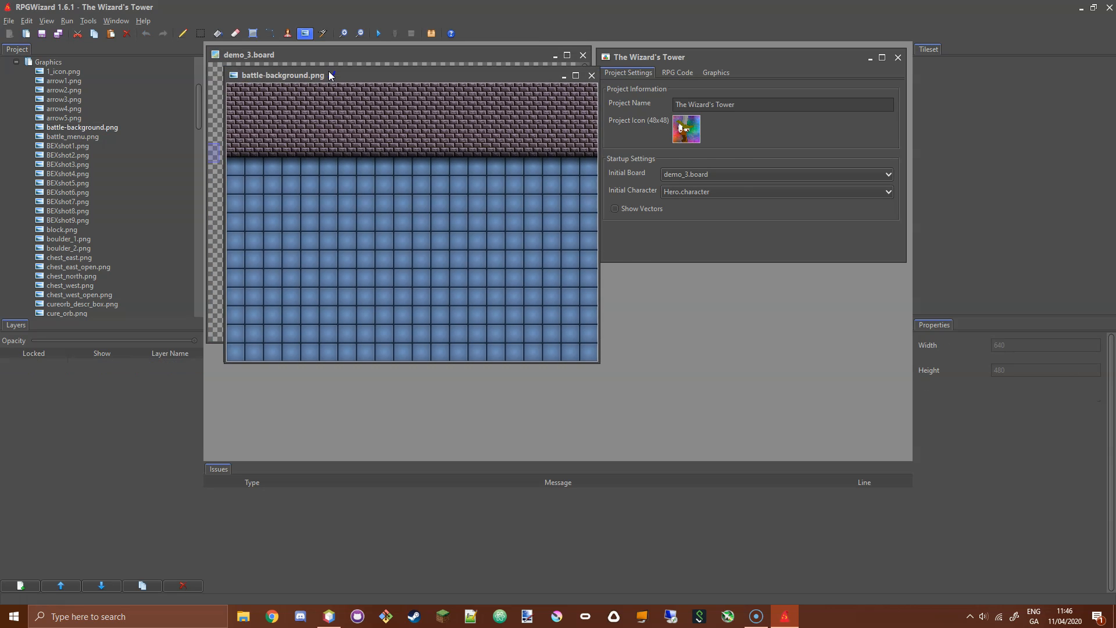
{"action": "left_click_drag", "start_coordinate": [282, 76], "coordinate": [425, 135]}
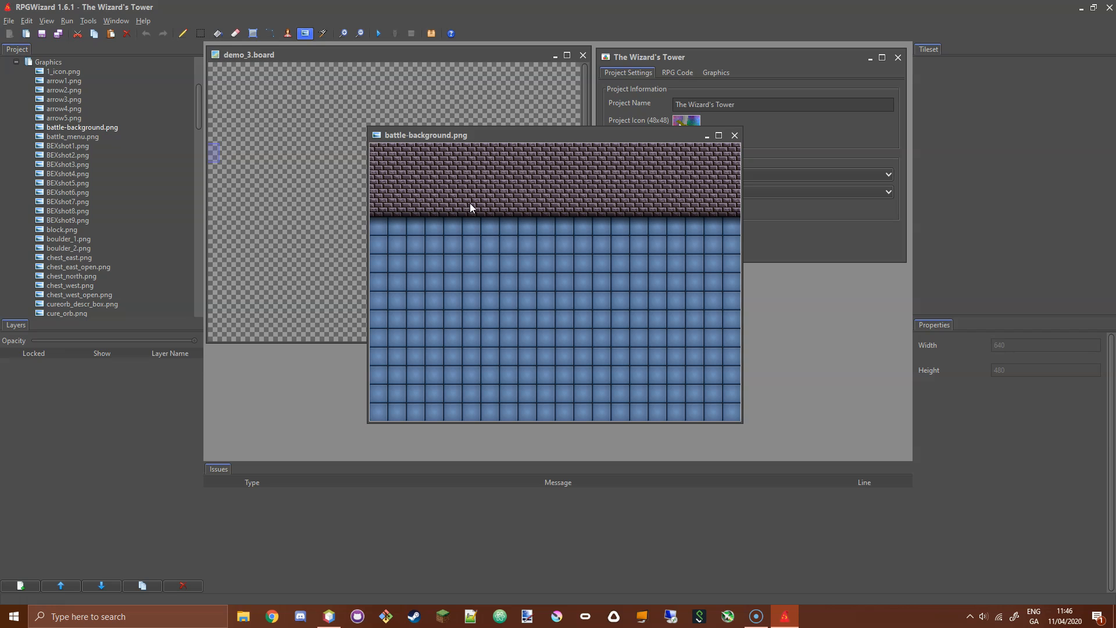
{"action": "mouse_move", "coordinate": [587, 256]}
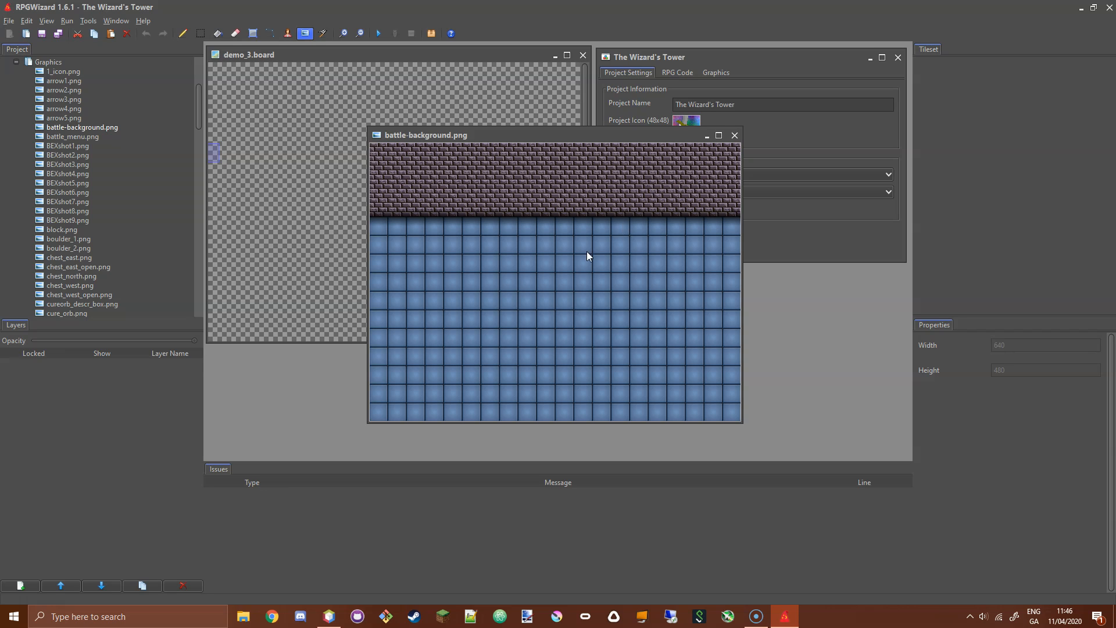
{"action": "mouse_move", "coordinate": [454, 215]}
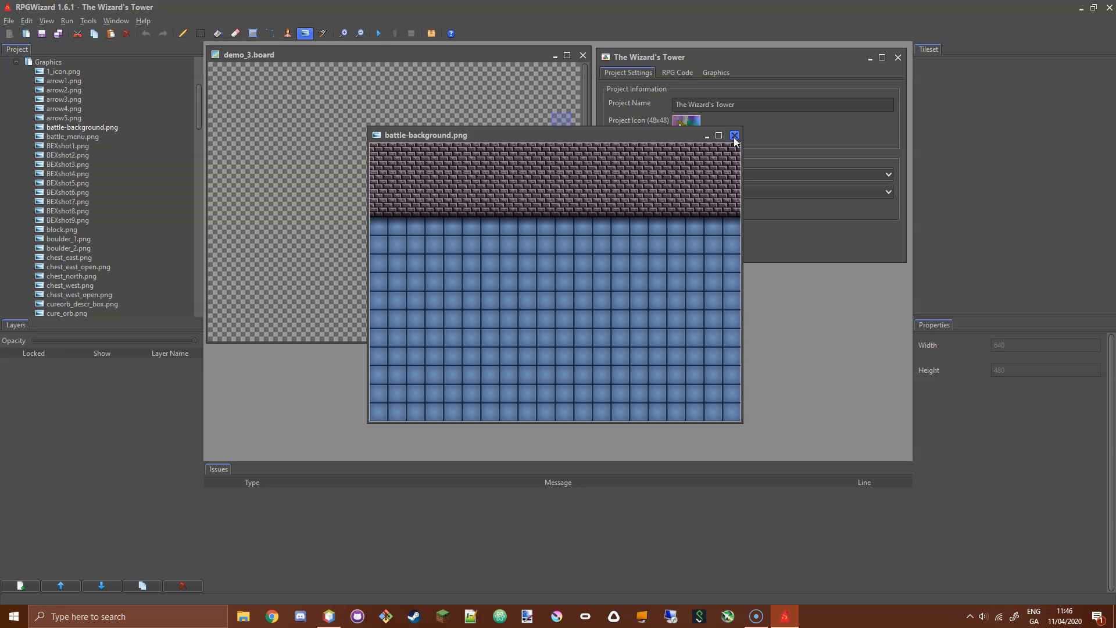
{"action": "left_click", "coordinate": [734, 135]}
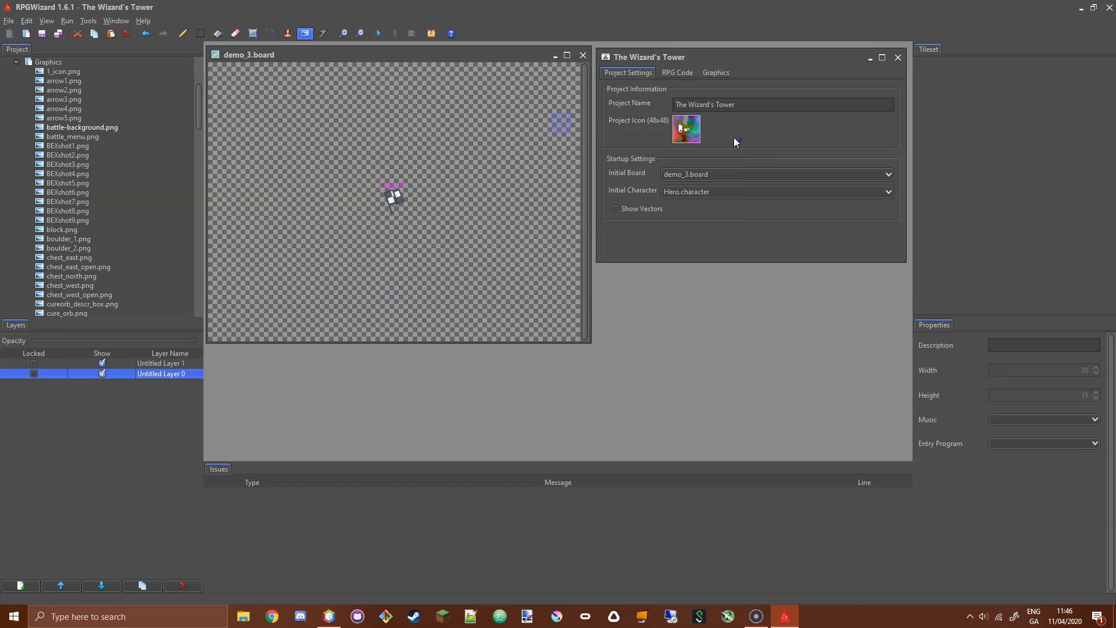
- Place a board sprite with the Set Board Sprite tool and move it above the player at 288, 128
{"action": "left_click", "coordinate": [306, 33]}
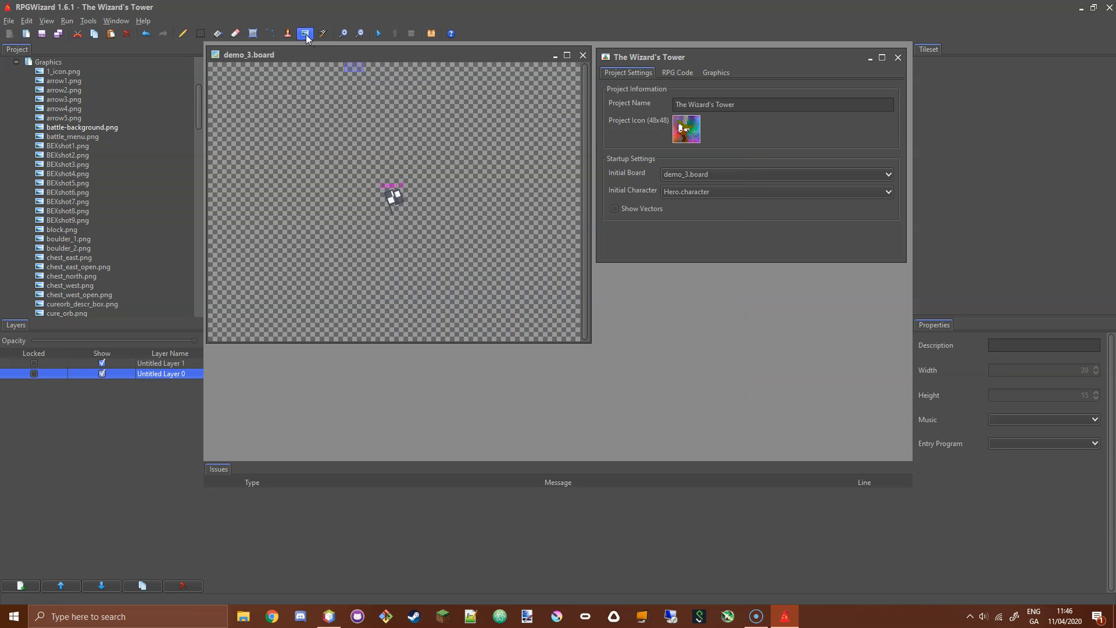
{"action": "mouse_move", "coordinate": [288, 33]}
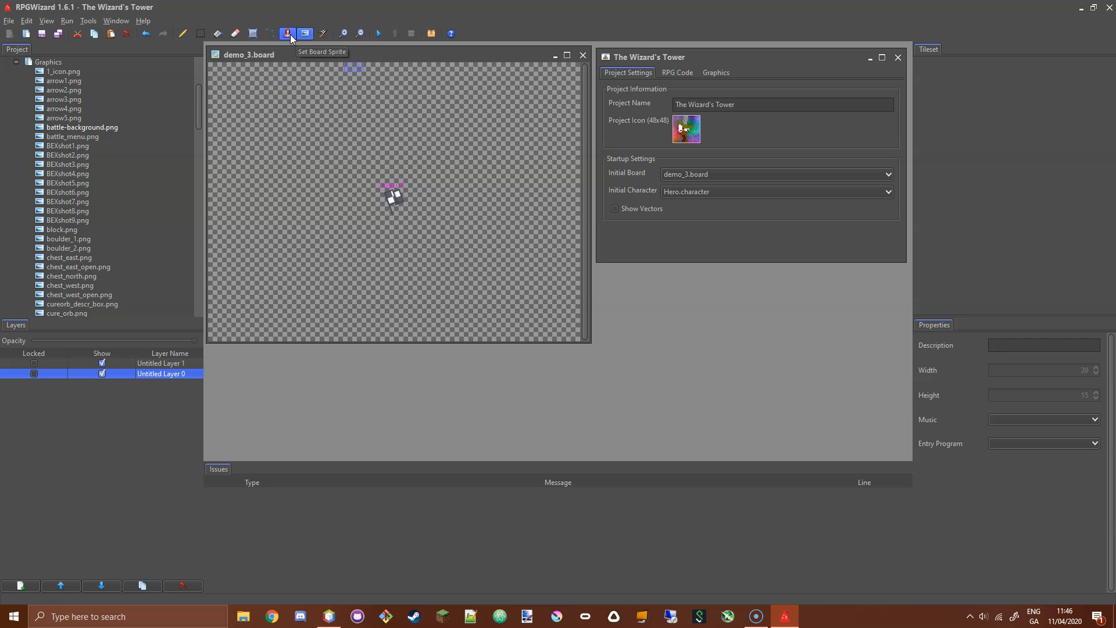
{"action": "mouse_move", "coordinate": [305, 34]}
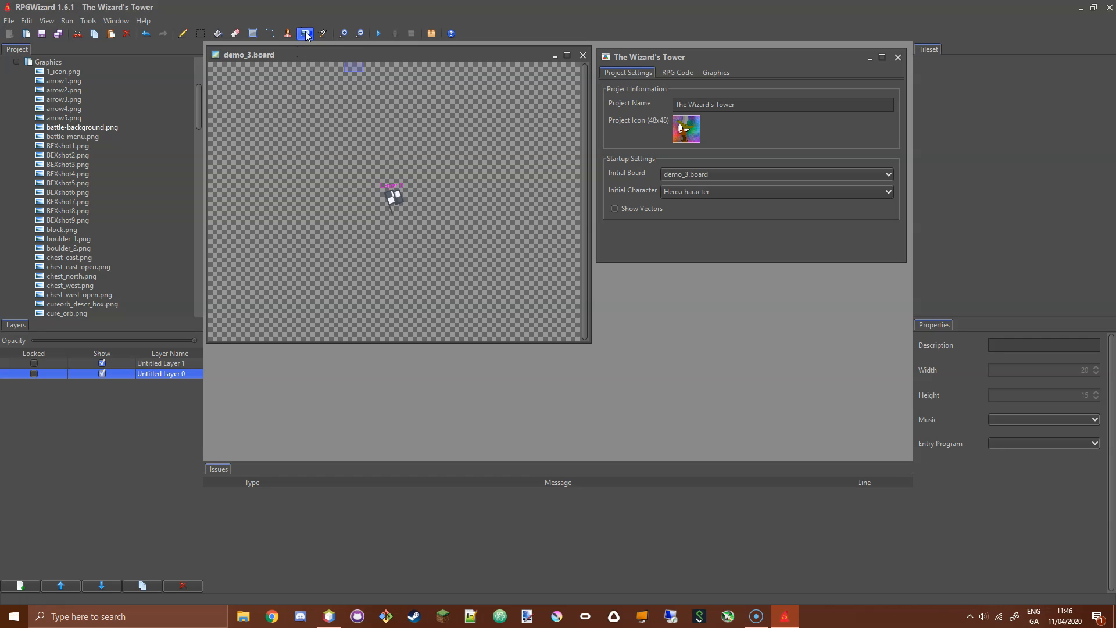
{"action": "left_click", "coordinate": [46, 21]}
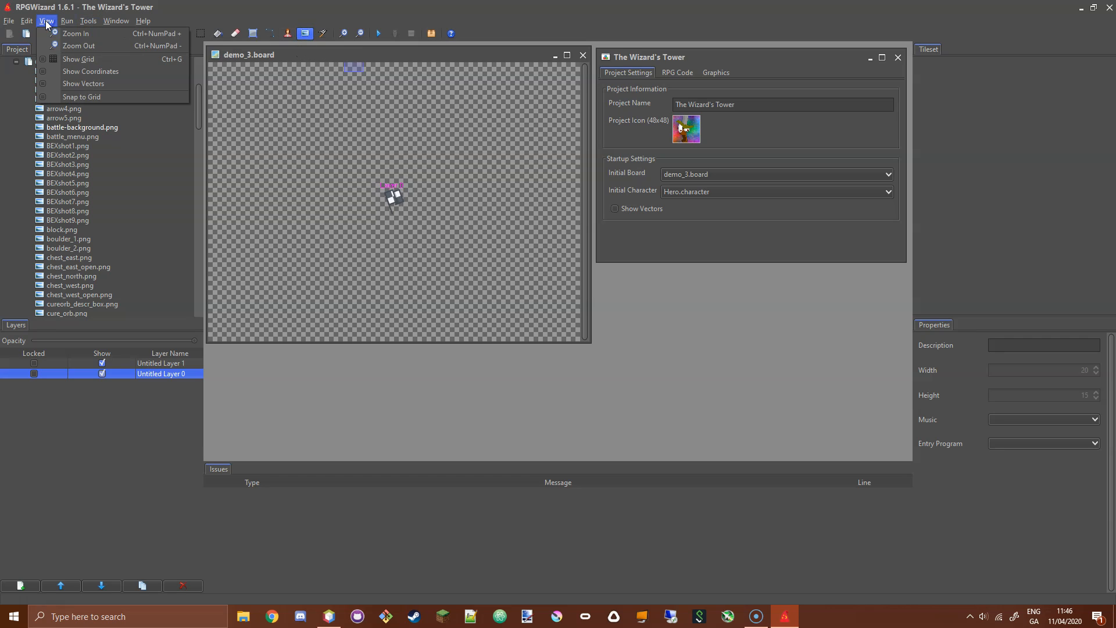
{"action": "mouse_move", "coordinate": [81, 96]}
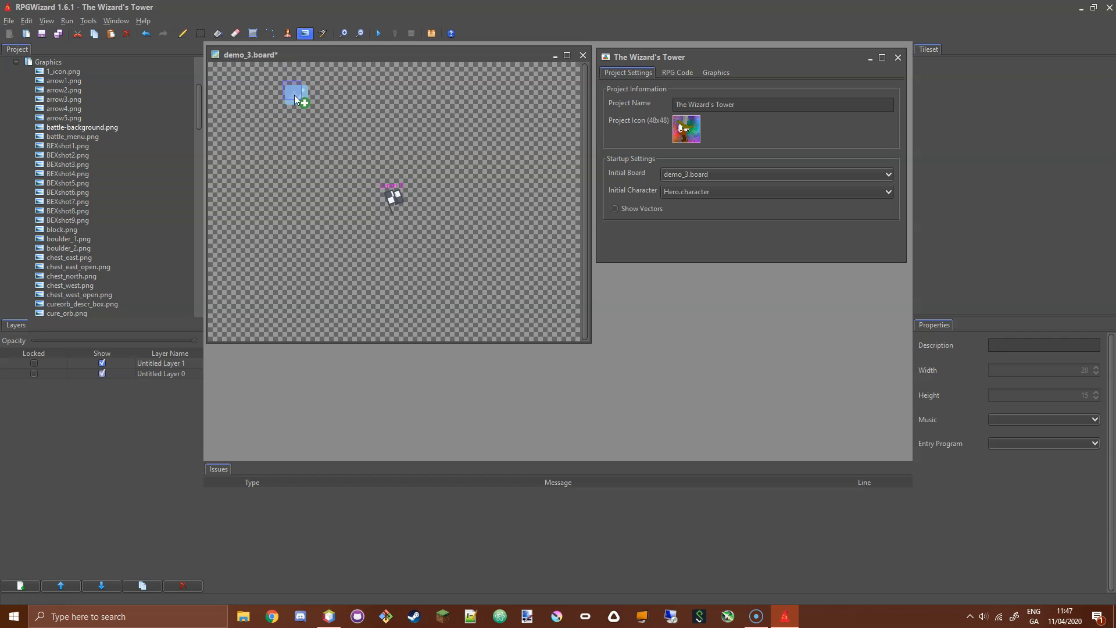
{"action": "mouse_move", "coordinate": [298, 100]}
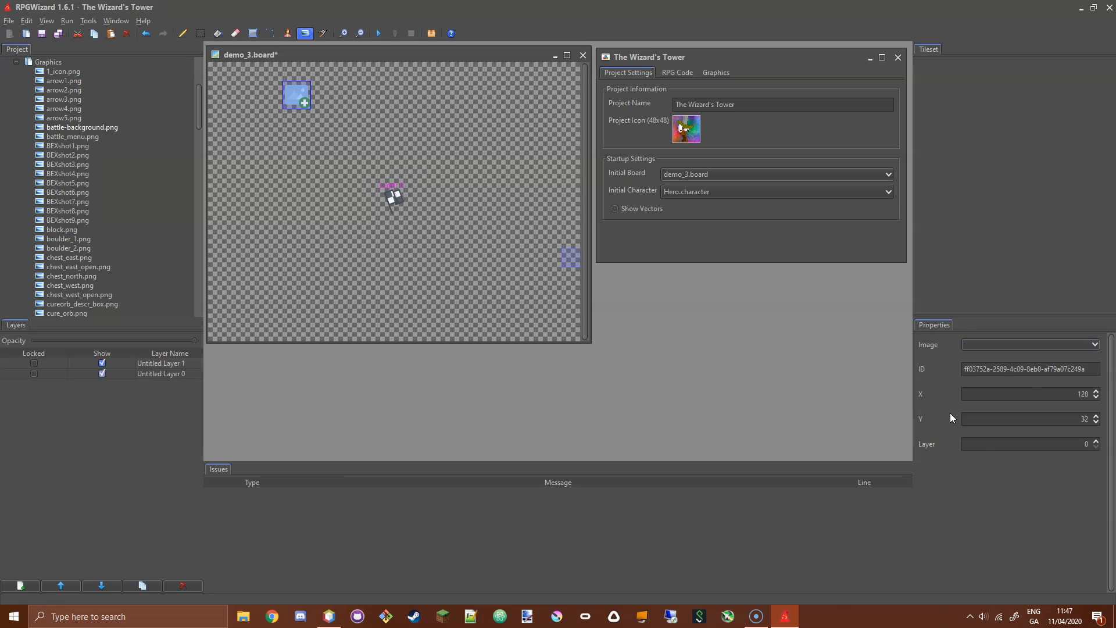
{"action": "left_click", "coordinate": [218, 146]}
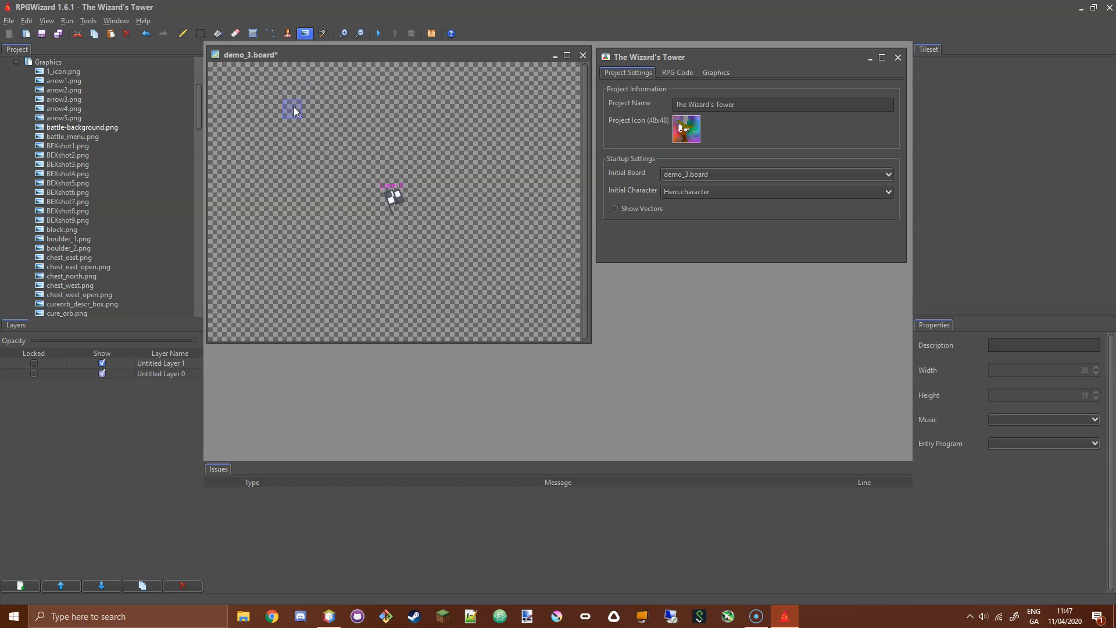
{"action": "mouse_move", "coordinate": [366, 146]}
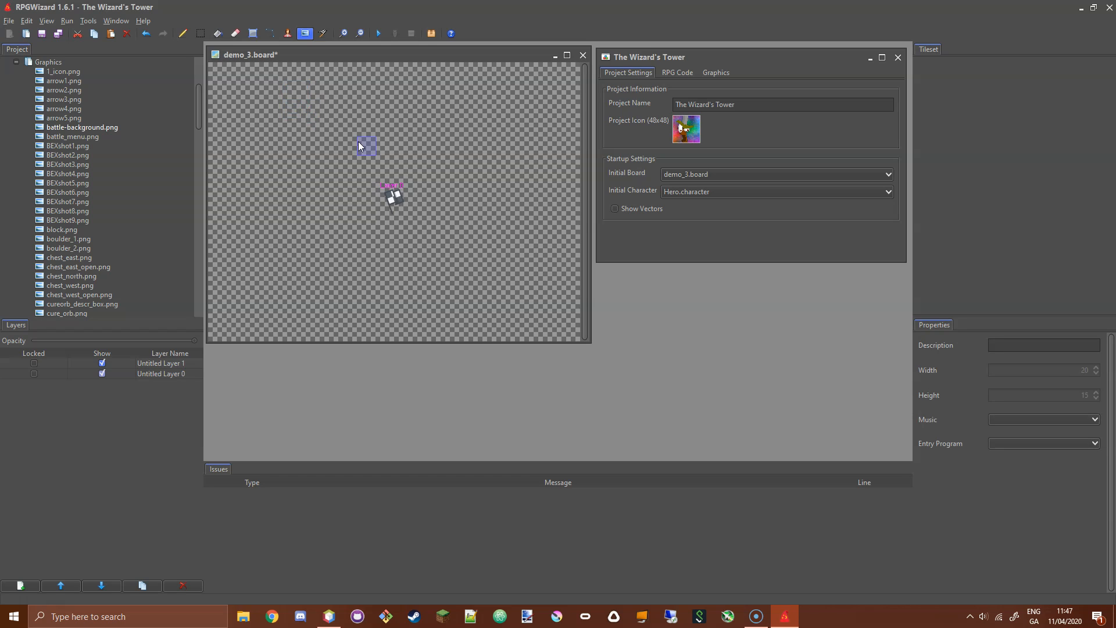
{"action": "mouse_move", "coordinate": [329, 135]}
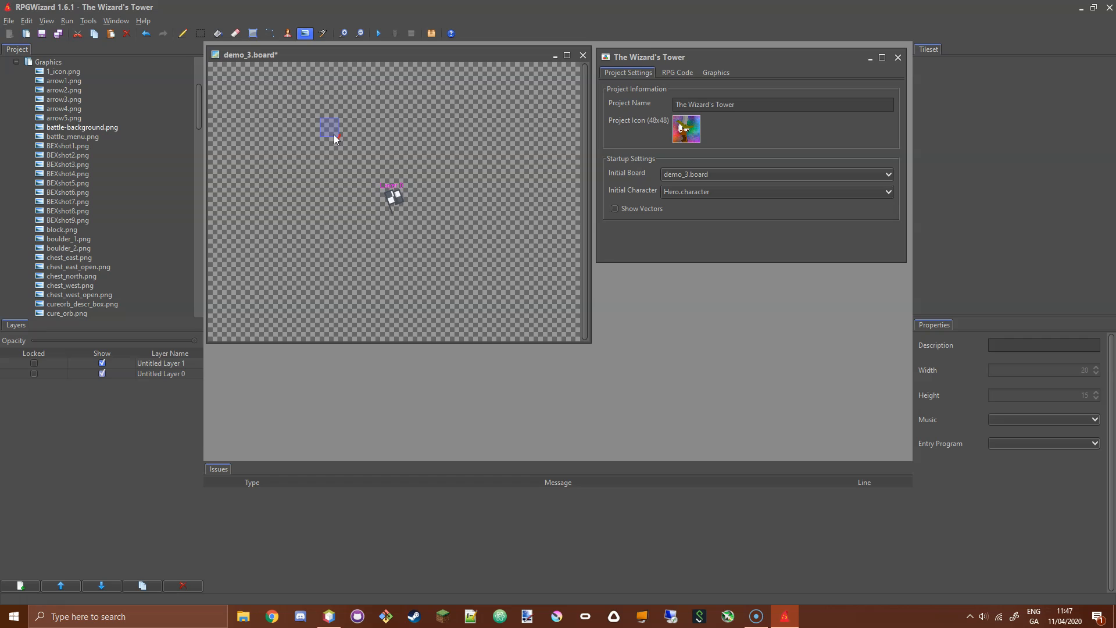
{"action": "left_click", "coordinate": [331, 134]}
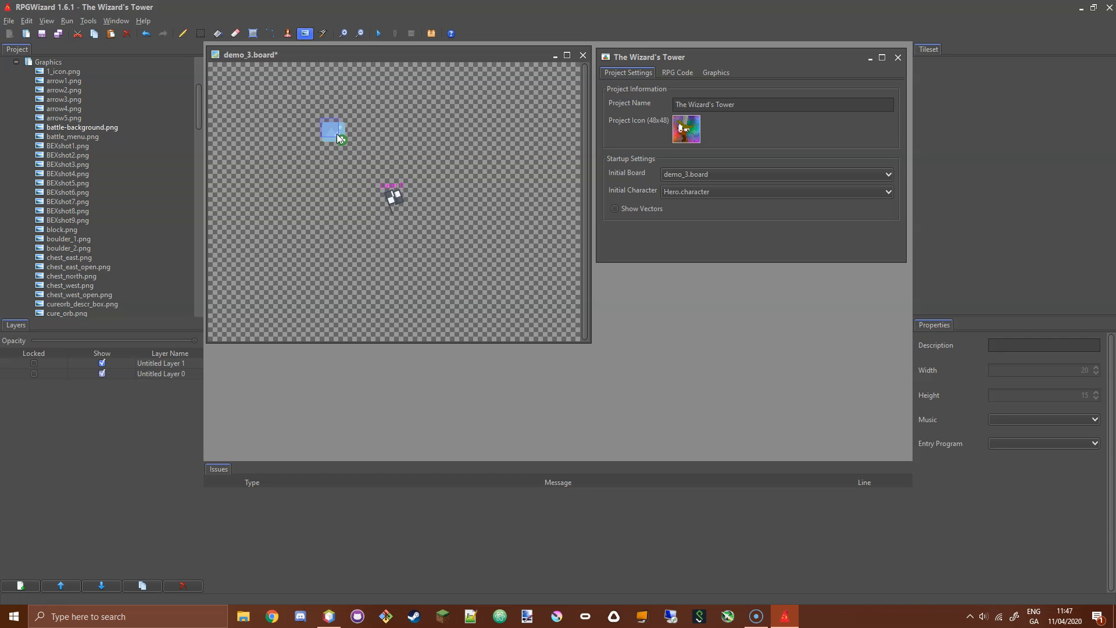
{"action": "left_click_drag", "start_coordinate": [333, 131], "coordinate": [390, 171]}
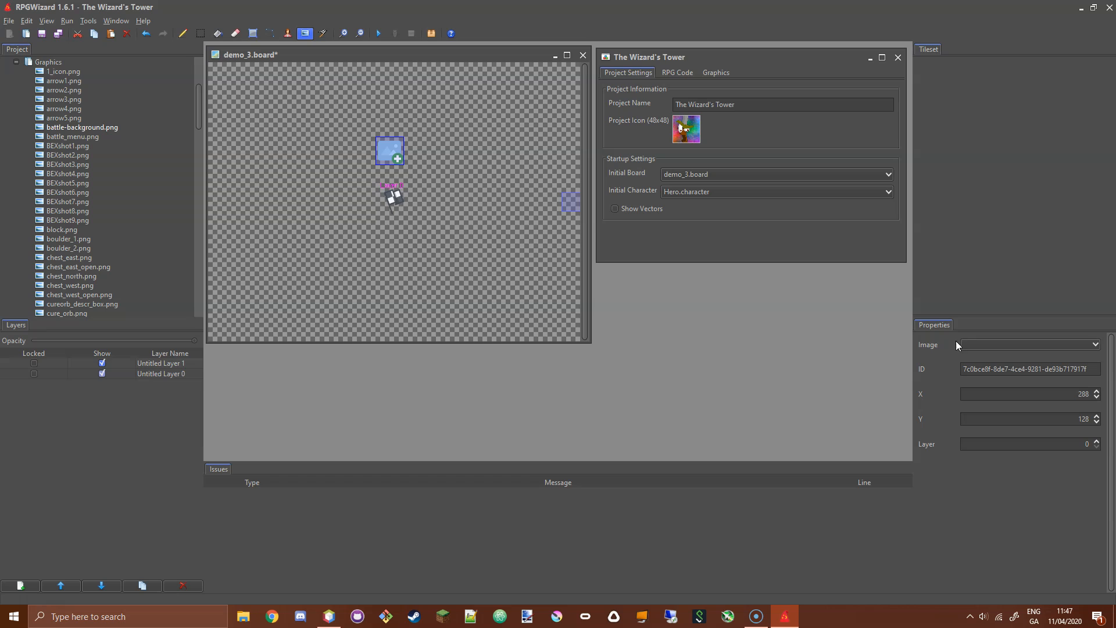
- Assign battle-background.png to the sprite, position it at 0, 0 and save the board
{"action": "left_click", "coordinate": [1094, 344]}
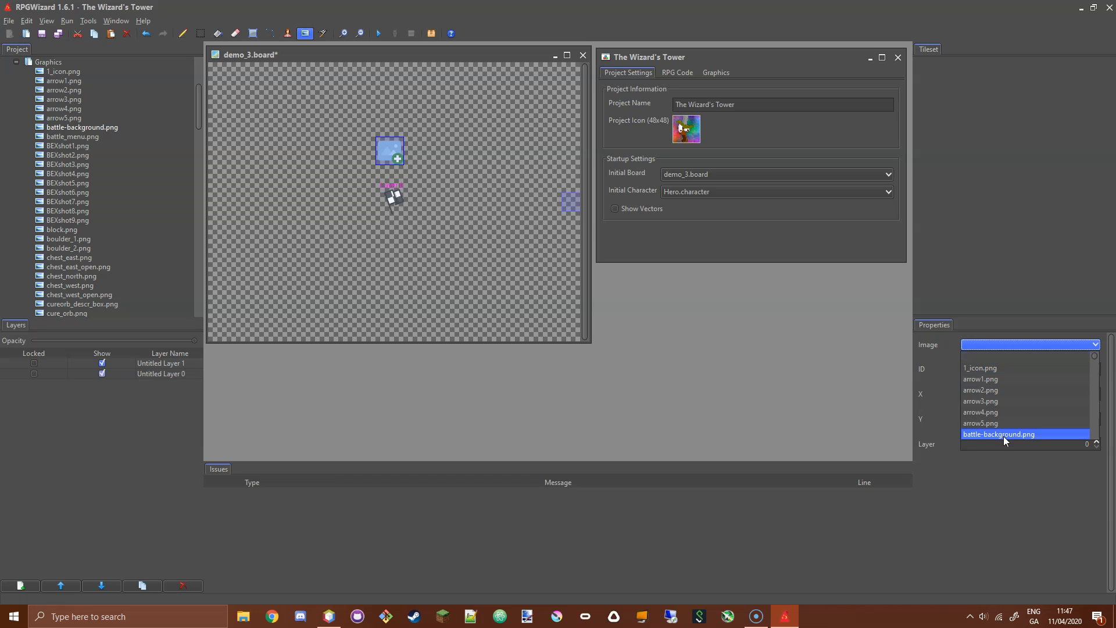
{"action": "left_click", "coordinate": [998, 433]}
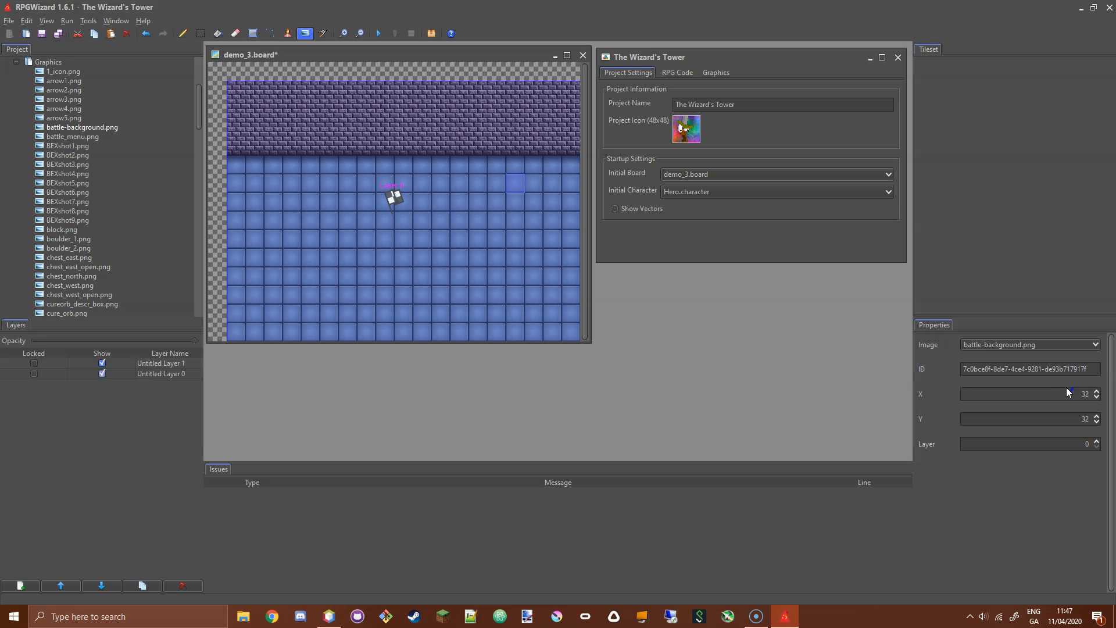
{"action": "left_click", "coordinate": [1025, 419]}
{"action": "type", "text": "0"}
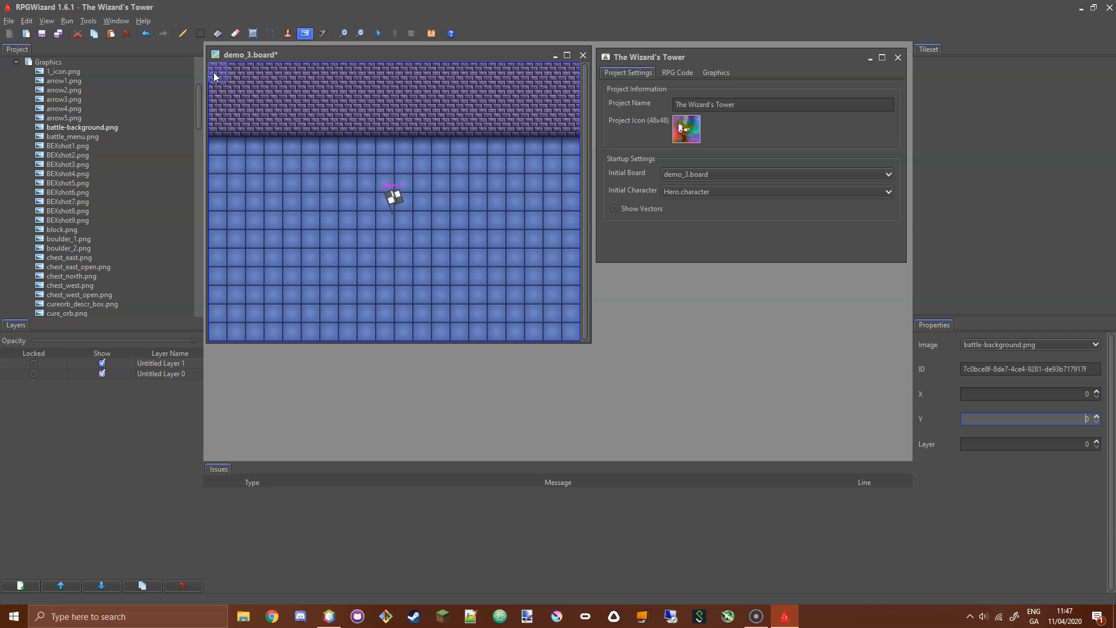
{"action": "mouse_move", "coordinate": [214, 74]}
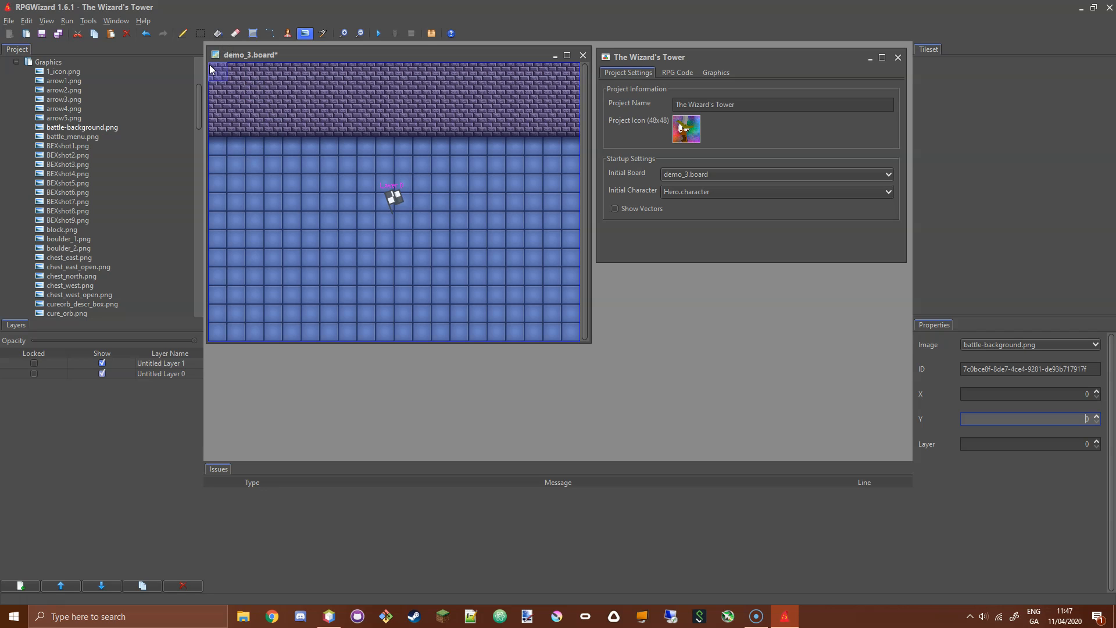
{"action": "mouse_move", "coordinate": [189, 60]}
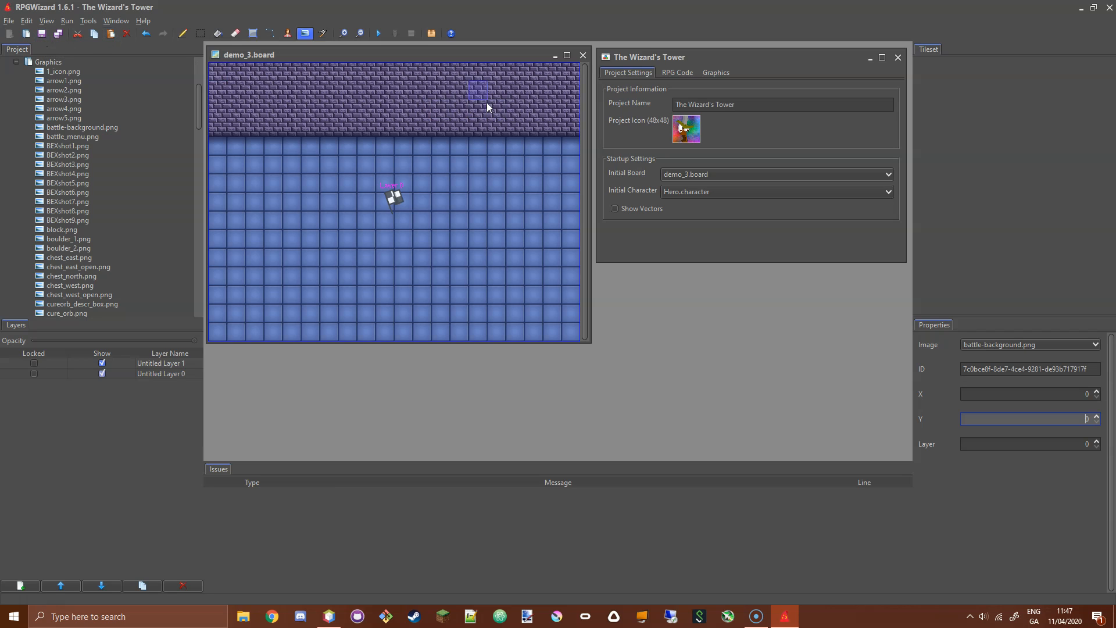
{"action": "mouse_move", "coordinate": [563, 81]}
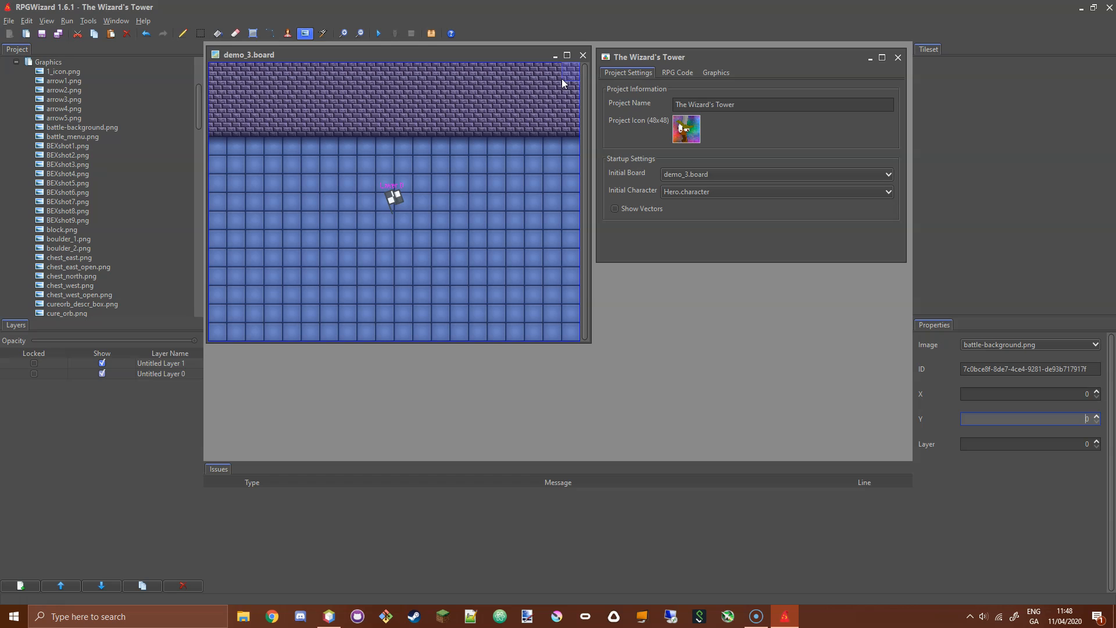
{"action": "mouse_move", "coordinate": [458, 131]}
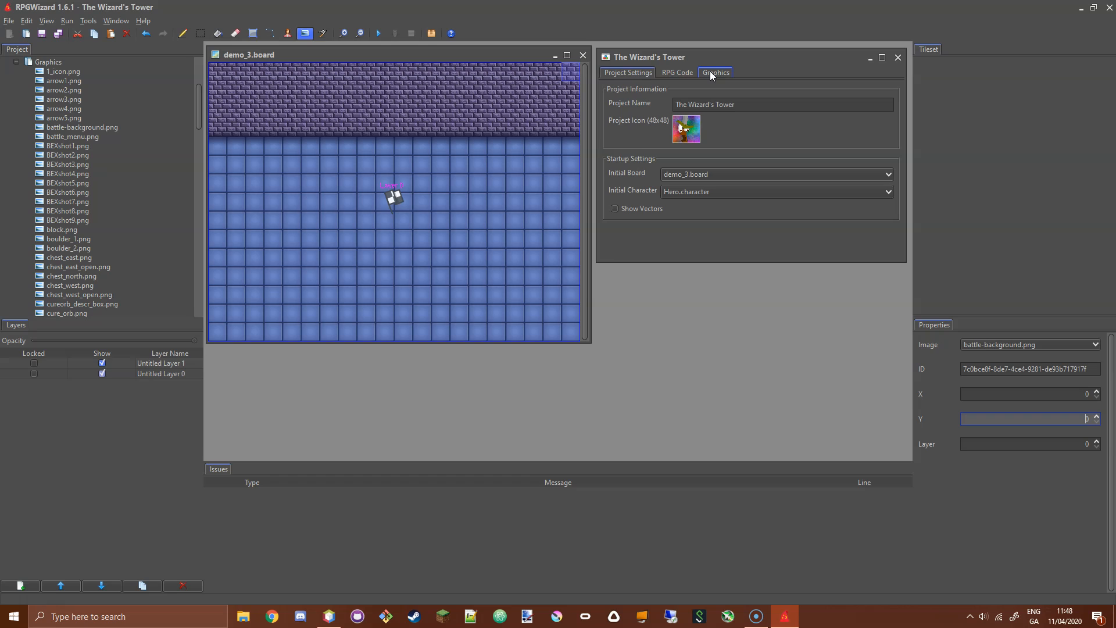
- Show the project's Graphics settings with the custom 320 × 240 resolution
{"action": "left_click", "coordinate": [715, 72]}
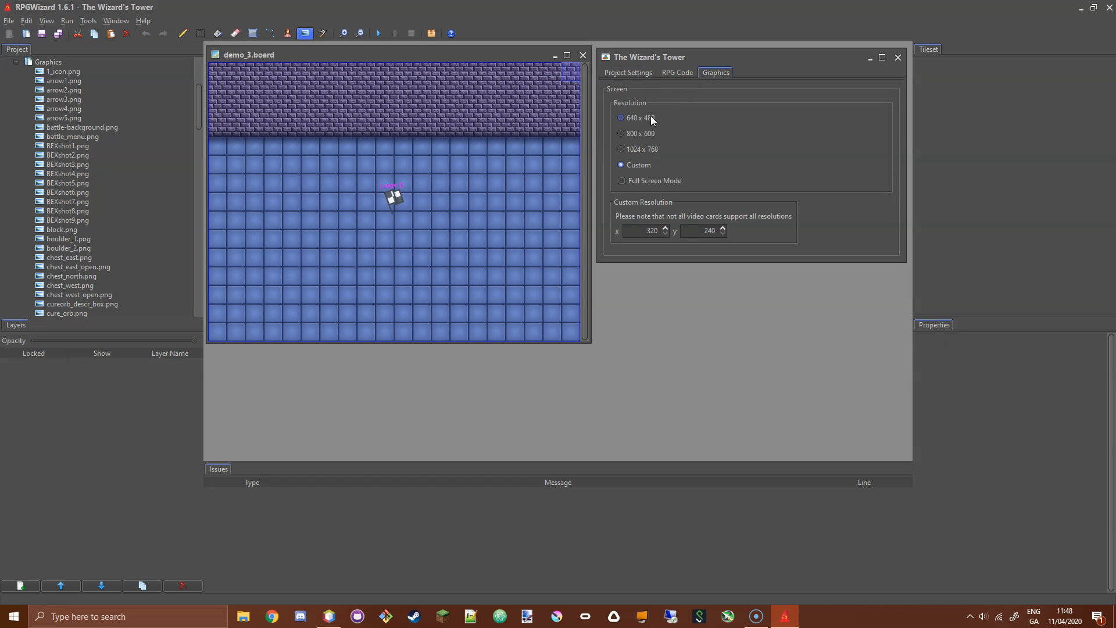
{"action": "left_click", "coordinate": [621, 164]}
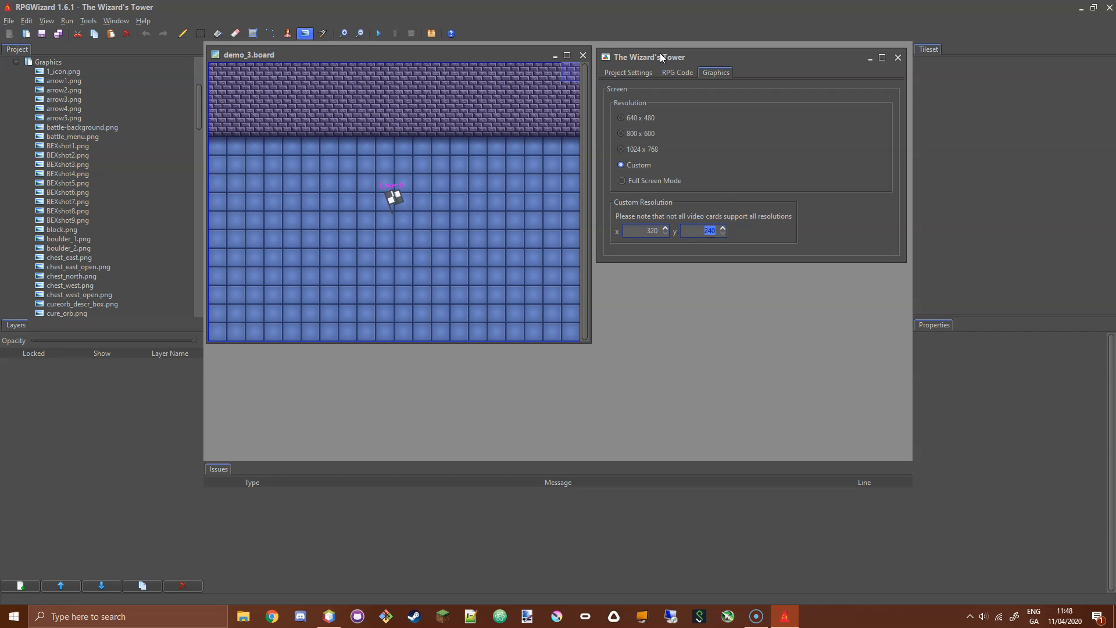
{"action": "mouse_move", "coordinate": [670, 61]}
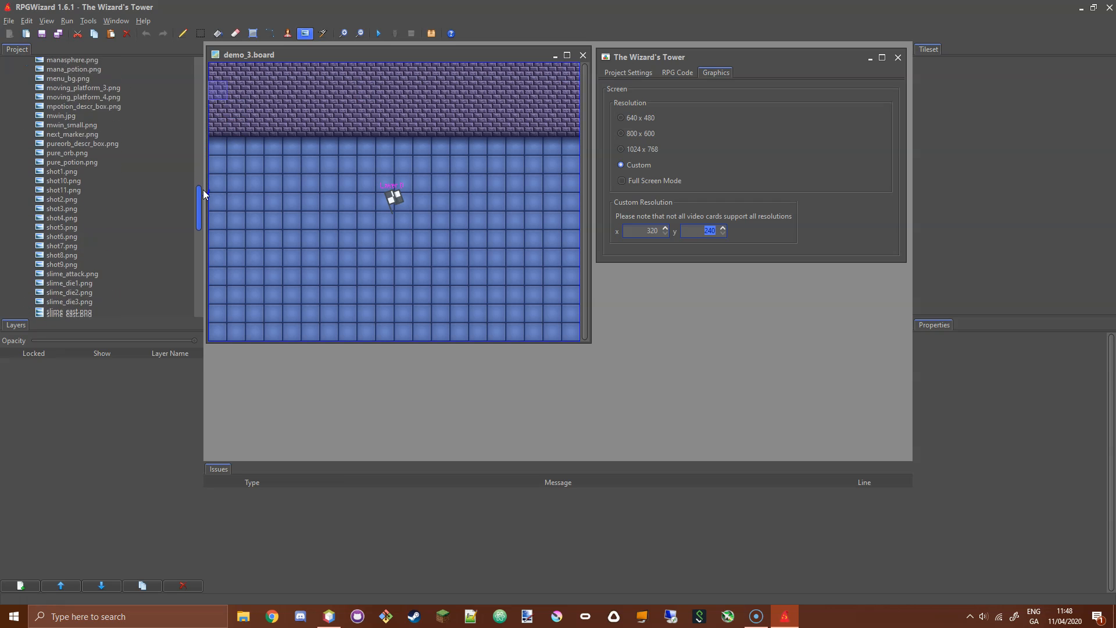
{"action": "scroll", "scroll_direction": "down", "scroll_amount": 3}
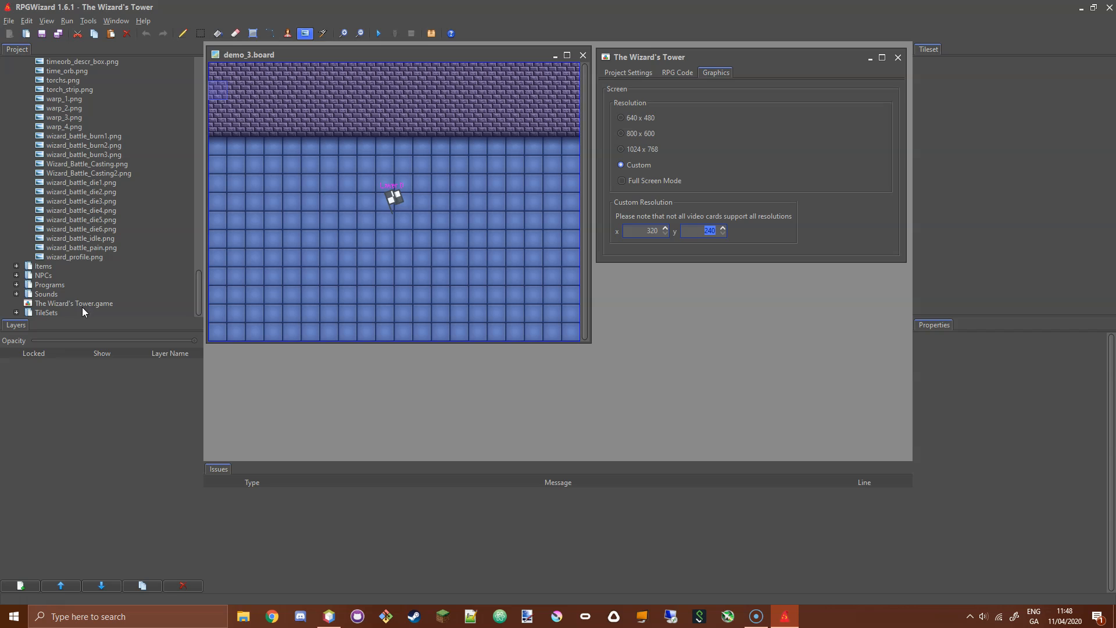
{"action": "mouse_move", "coordinate": [36, 307]}
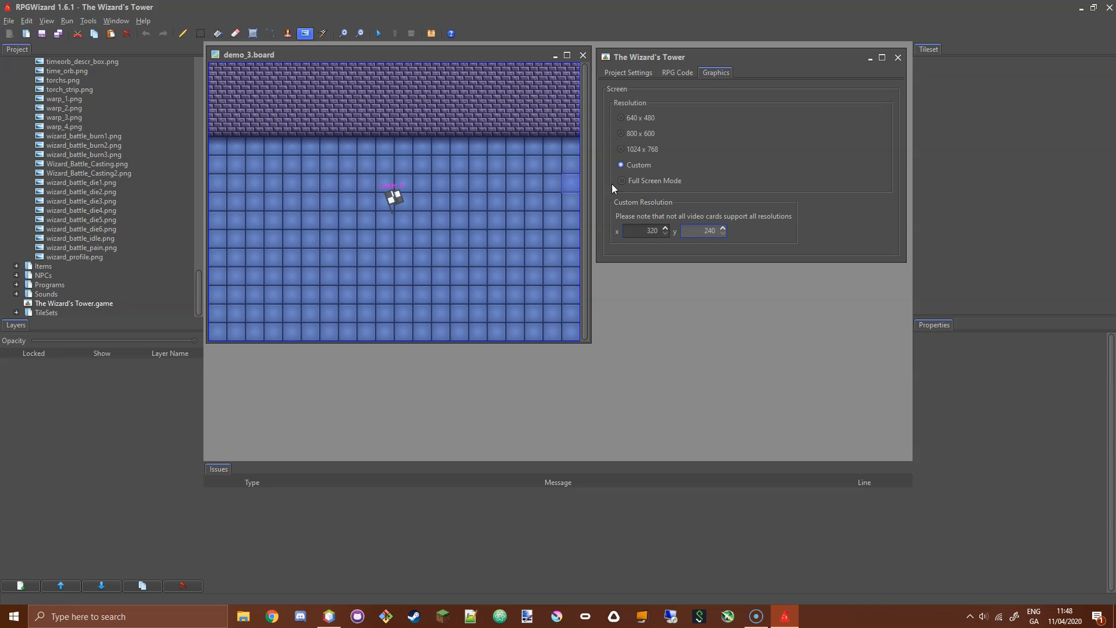
{"action": "mouse_move", "coordinate": [470, 167]}
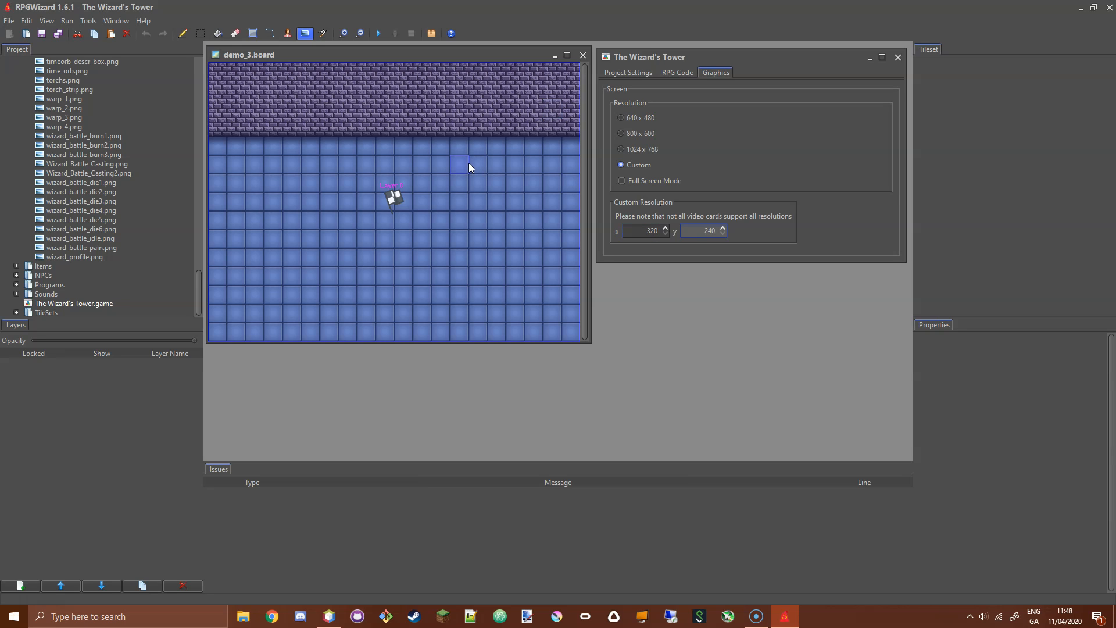
{"action": "mouse_move", "coordinate": [461, 165]}
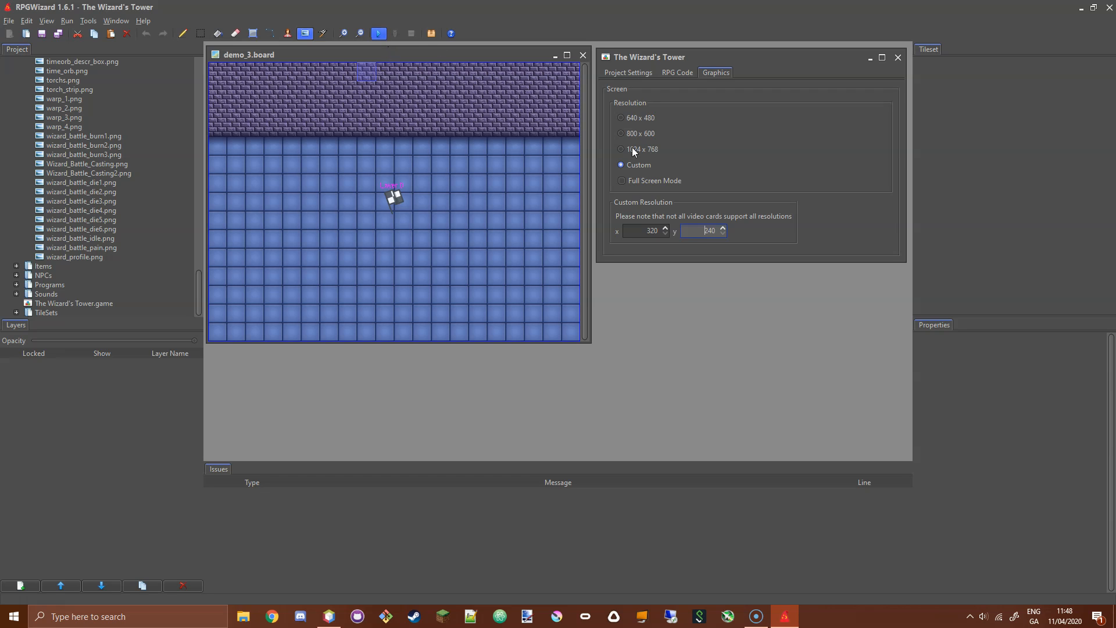
{"action": "left_click", "coordinate": [377, 34]}
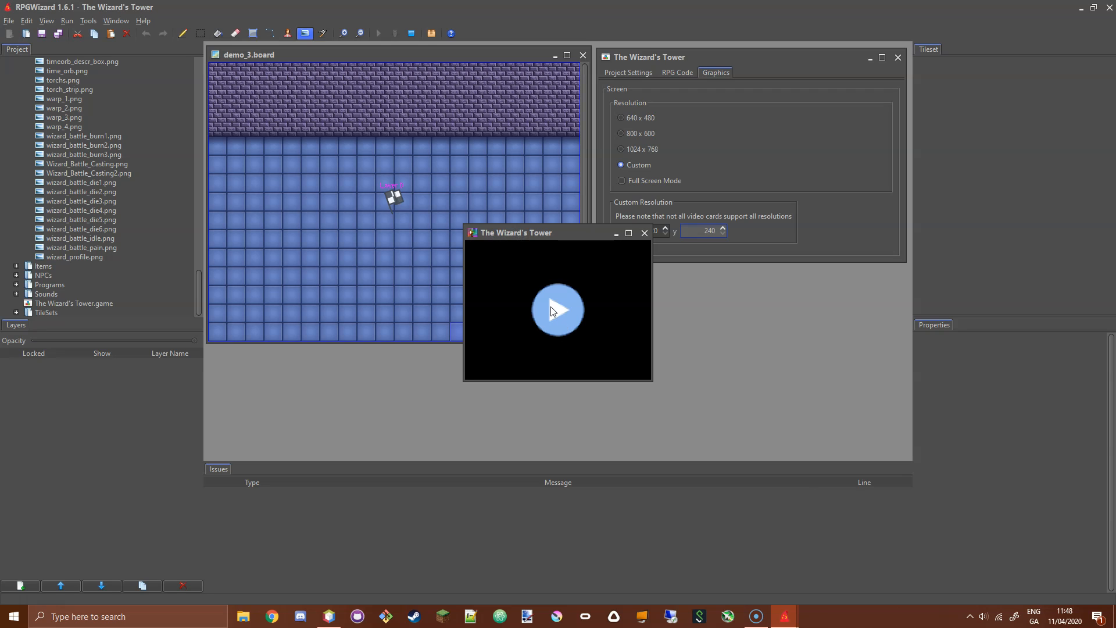
{"action": "left_click", "coordinate": [557, 309]}
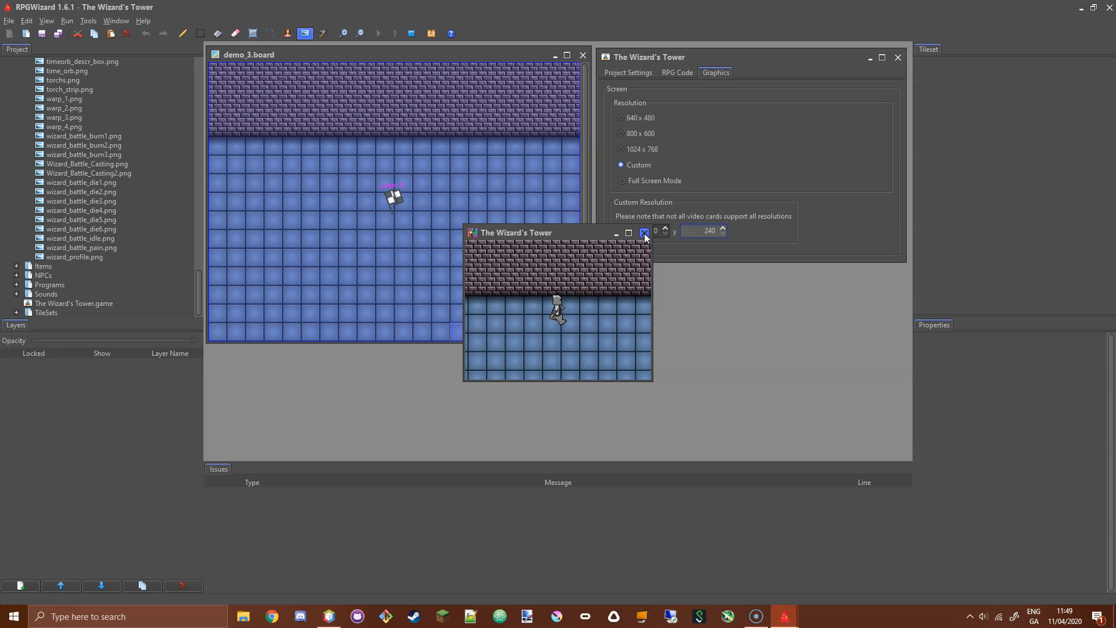
{"action": "left_click", "coordinate": [643, 234]}
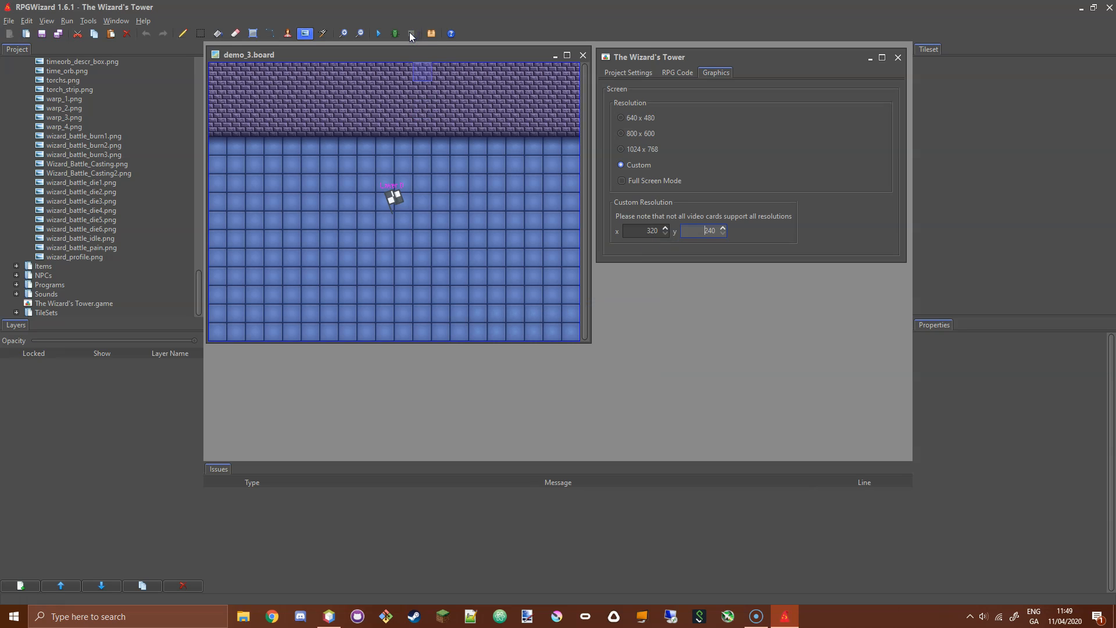
{"action": "mouse_move", "coordinate": [420, 221]}
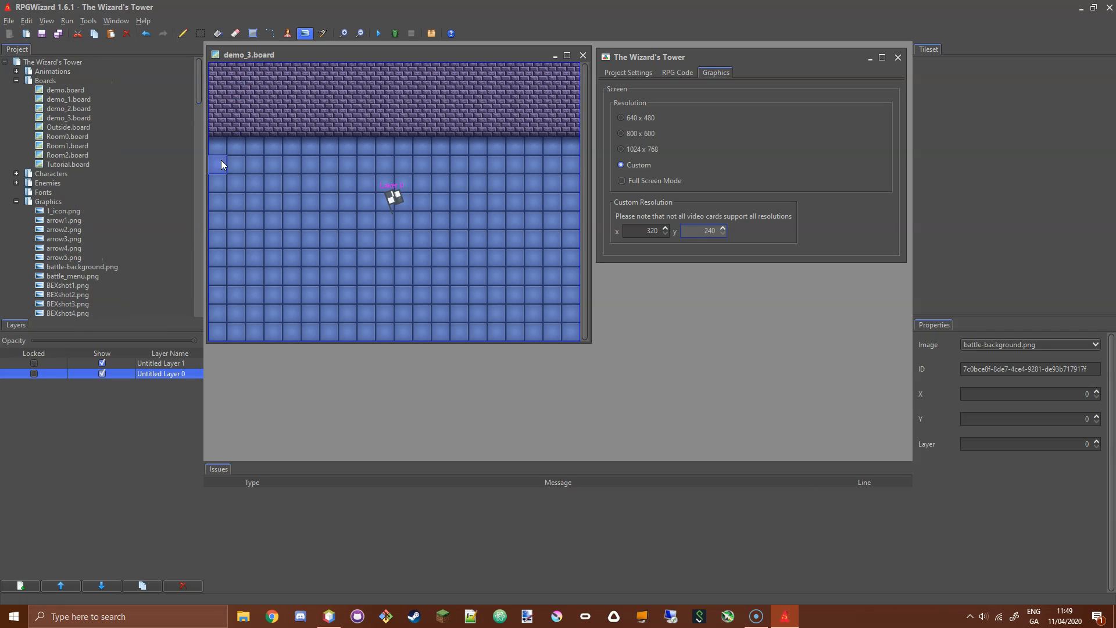
{"action": "mouse_move", "coordinate": [345, 160]}
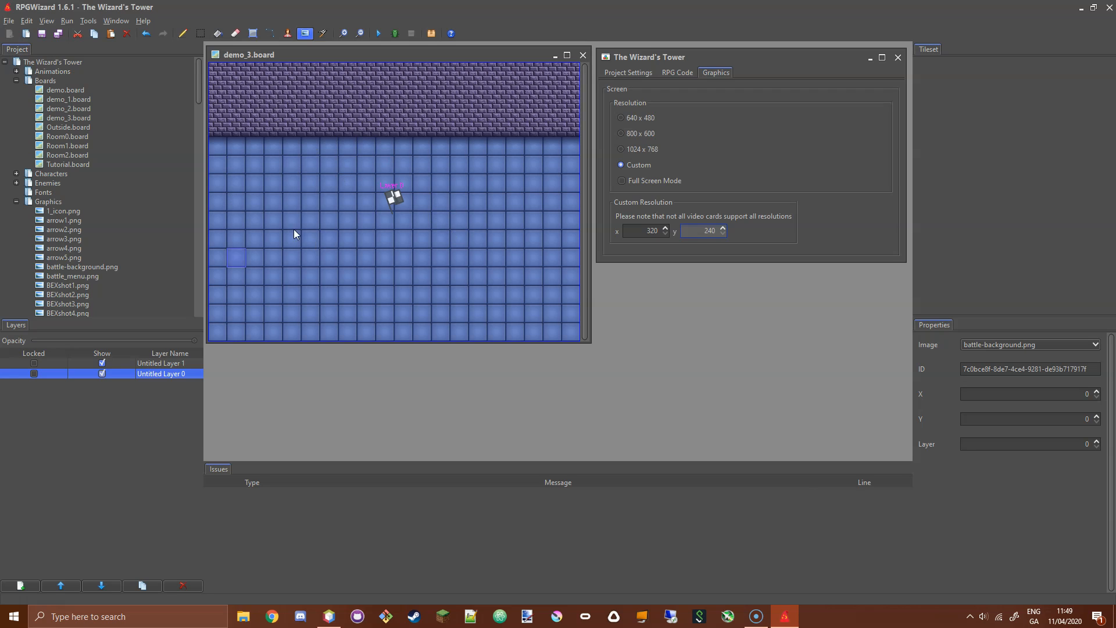
{"action": "left_click", "coordinate": [161, 363]}
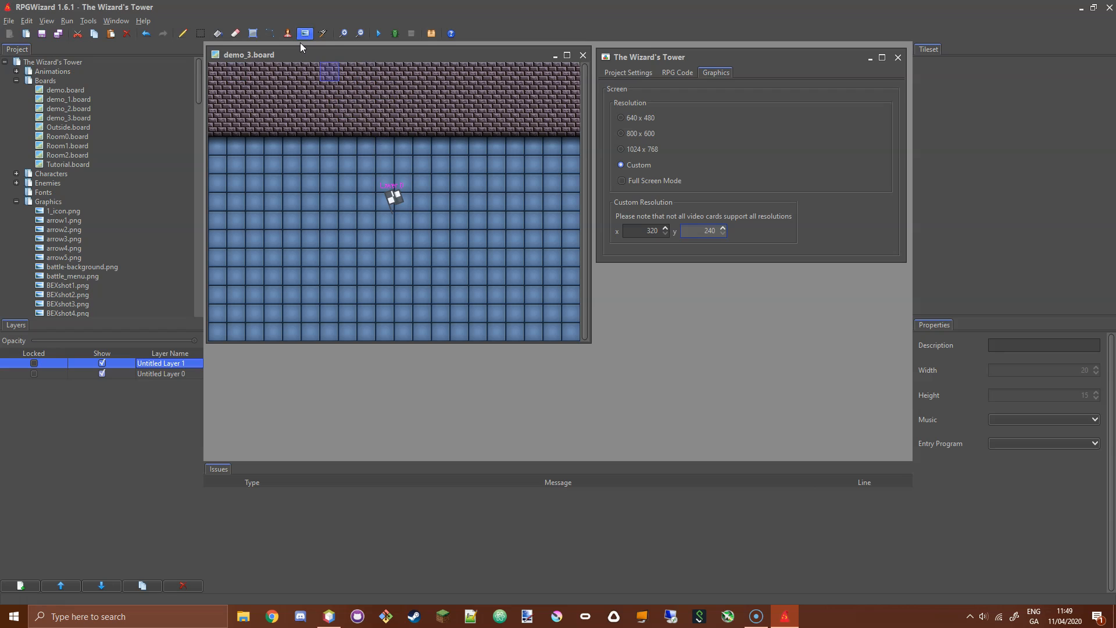
- Add a new image in the wall area on Layer 1 and preview the floor5 banner picture
{"action": "left_click", "coordinate": [385, 111]}
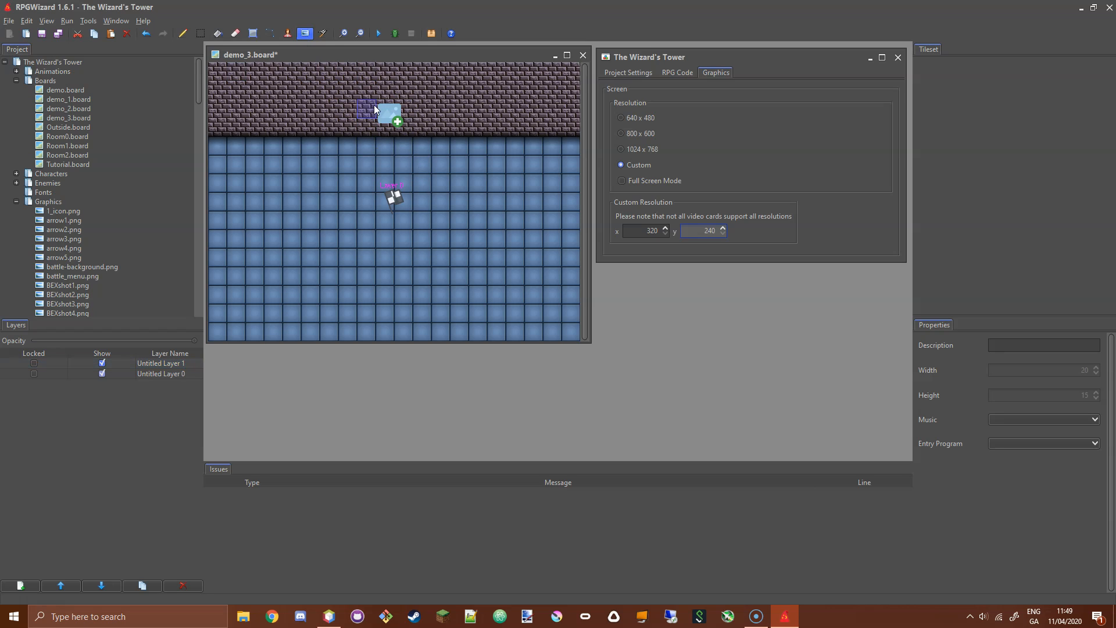
{"action": "scroll", "scroll_direction": "down", "scroll_amount": 3}
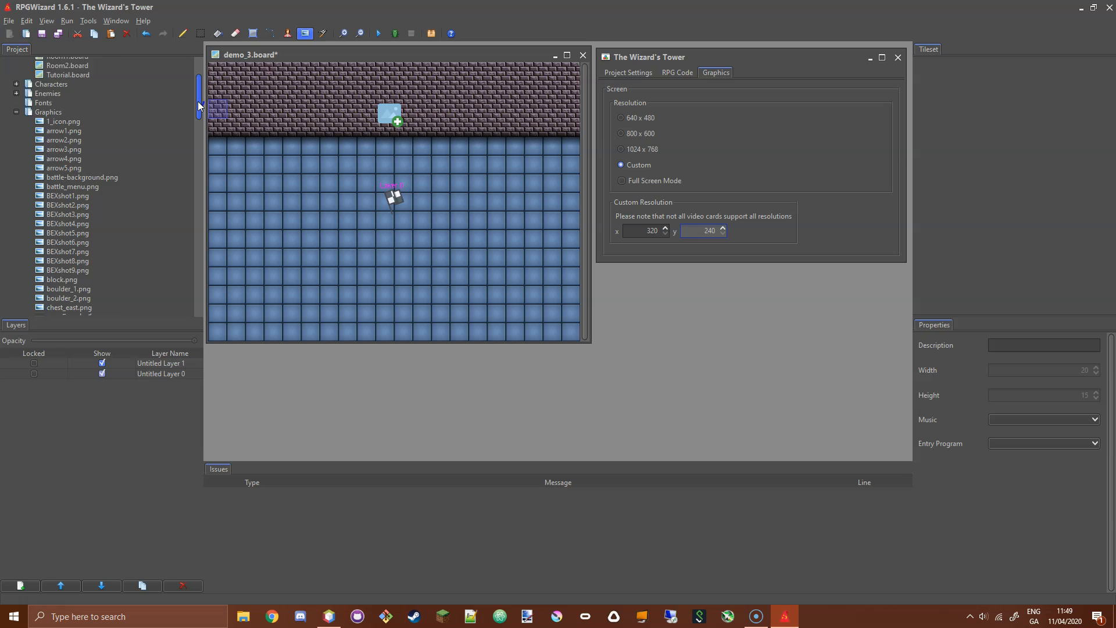
{"action": "scroll", "scroll_direction": "down", "scroll_amount": 3}
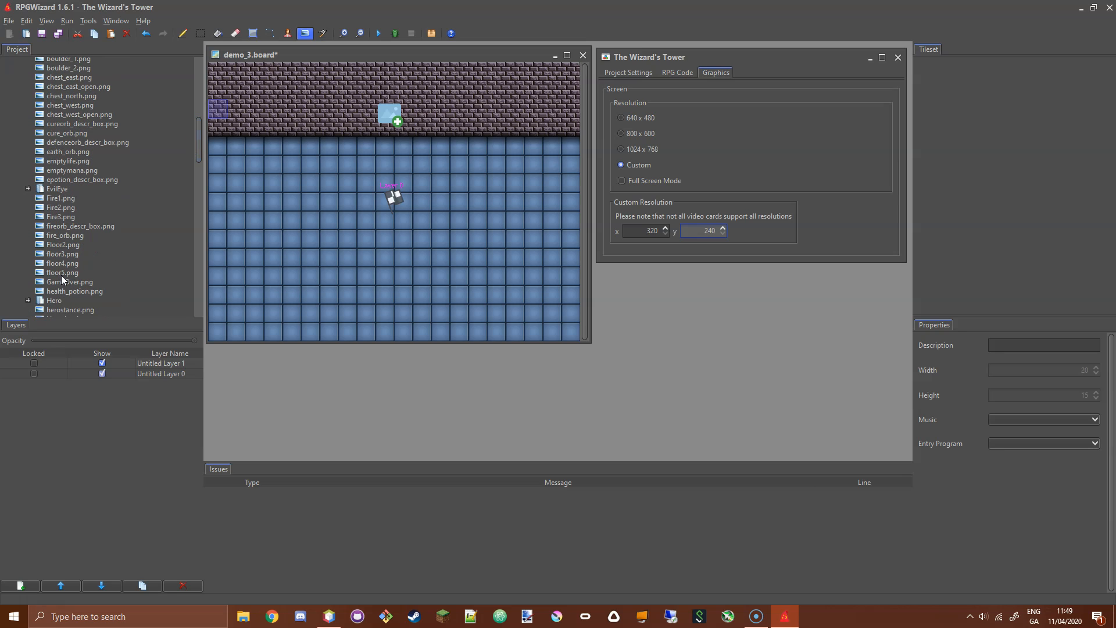
{"action": "mouse_move", "coordinate": [63, 255]}
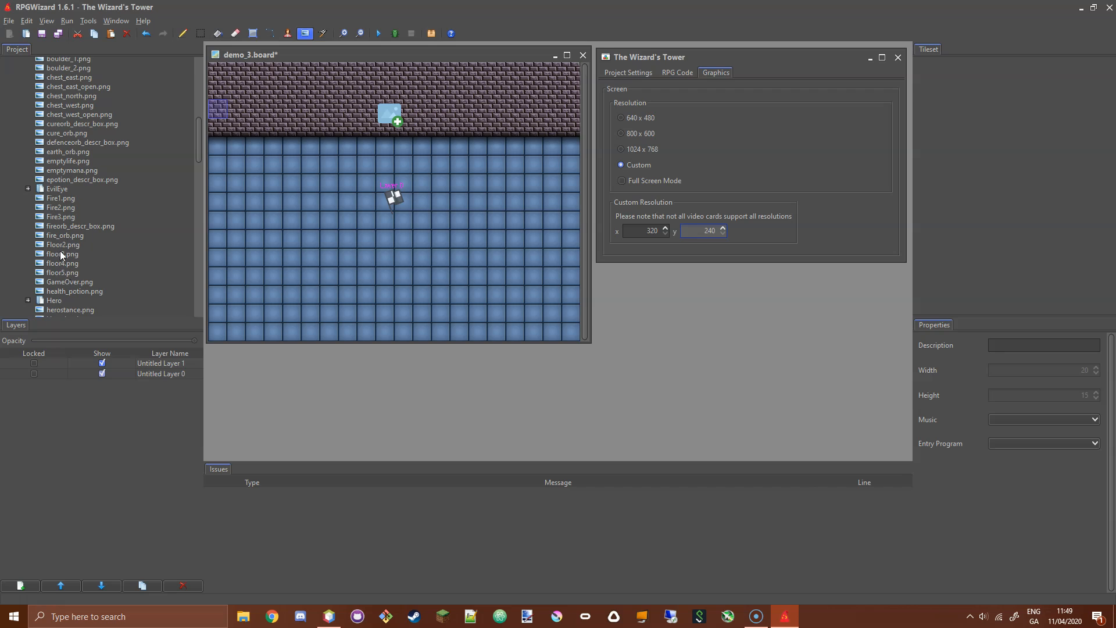
{"action": "mouse_move", "coordinate": [65, 277]}
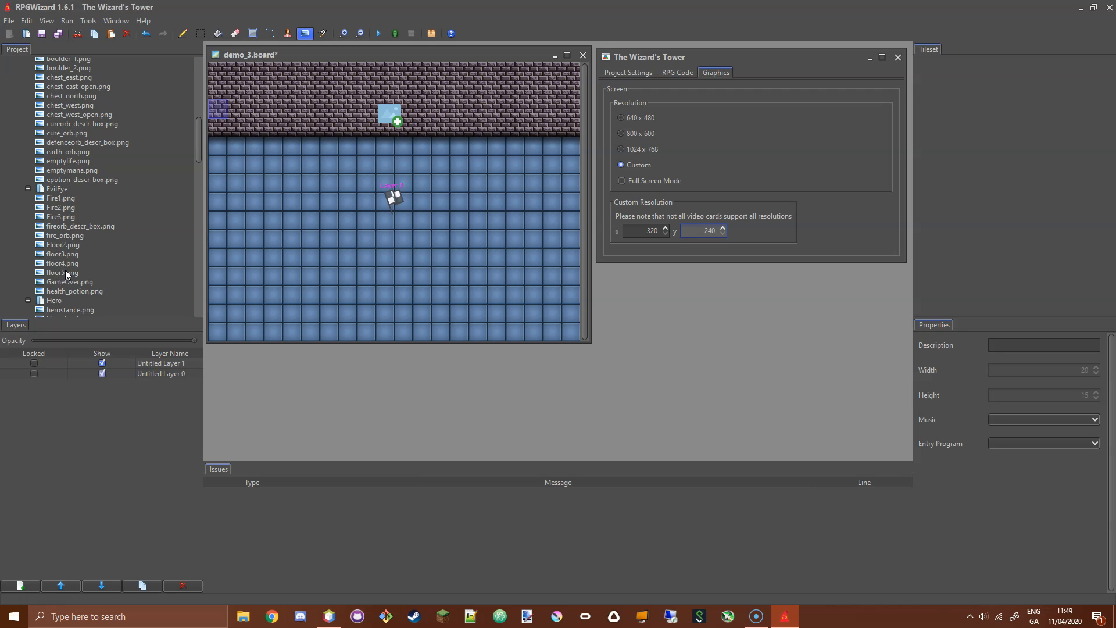
{"action": "double_click", "coordinate": [62, 272]}
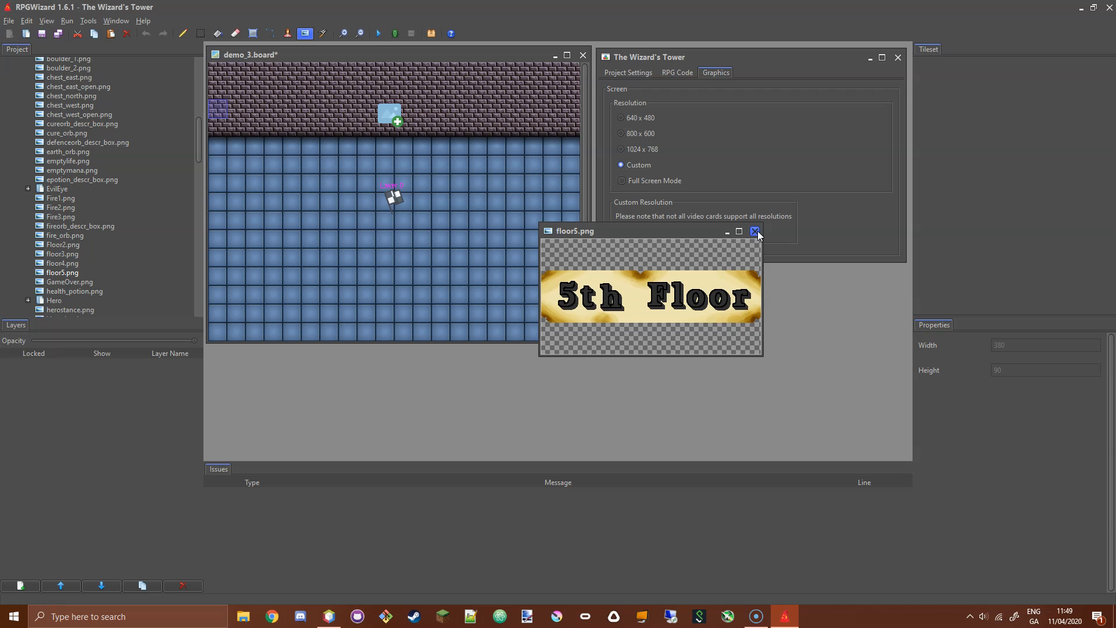
{"action": "left_click", "coordinate": [755, 230]}
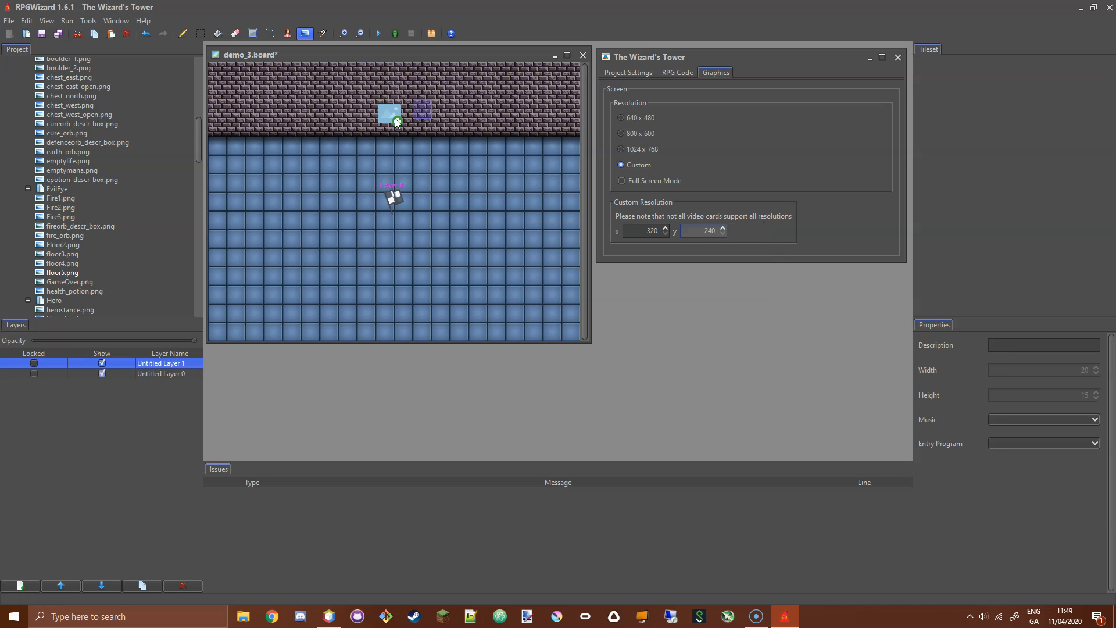
- Assign floor5.png, the '5th Floor' banner, to the placed image at 128, 32
{"action": "left_click", "coordinate": [389, 114]}
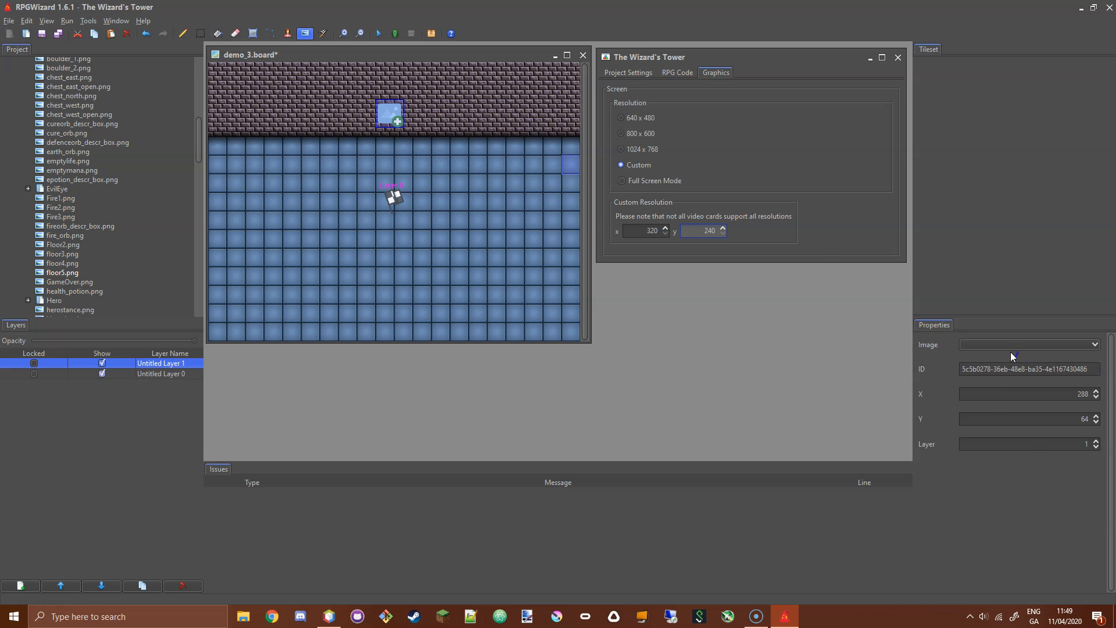
{"action": "left_click", "coordinate": [1095, 344]}
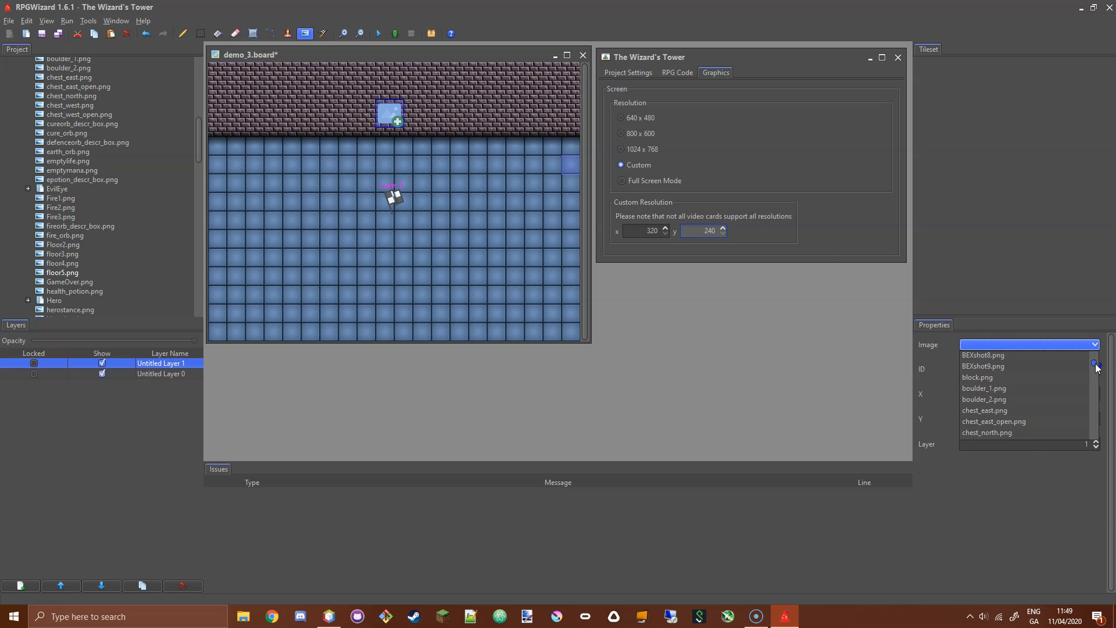
{"action": "scroll", "scroll_direction": "down", "scroll_amount": 3}
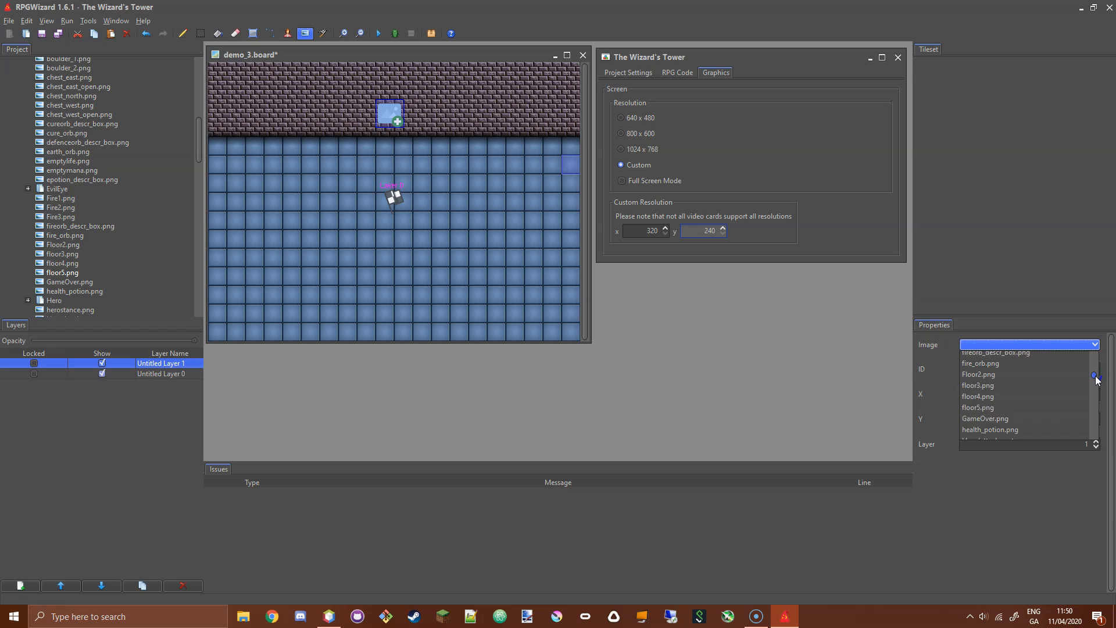
{"action": "left_click", "coordinate": [977, 407]}
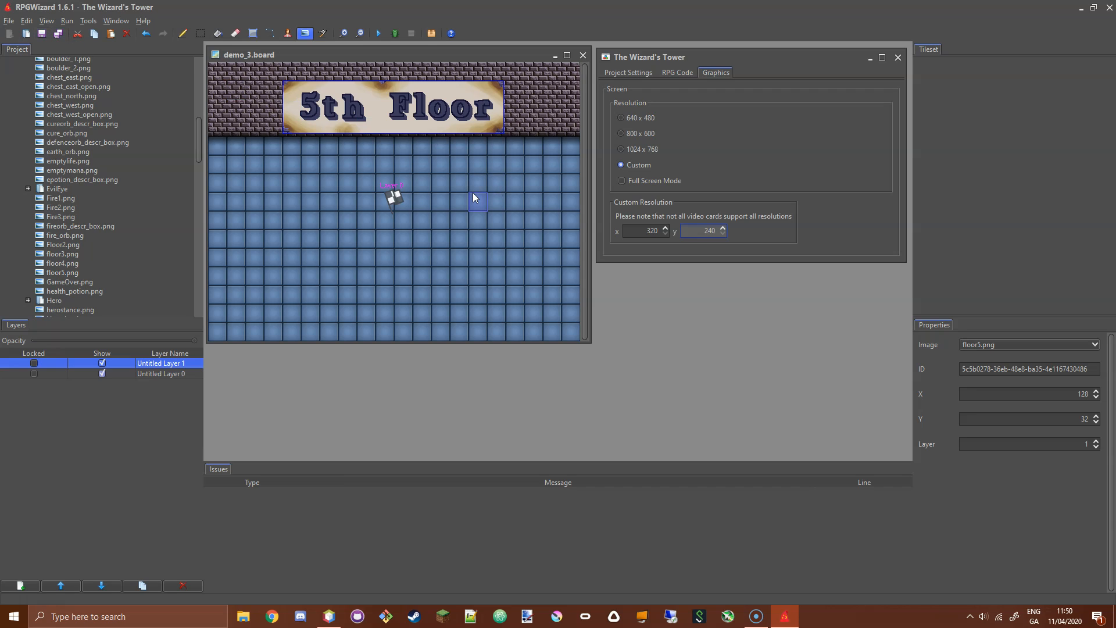
{"action": "mouse_move", "coordinate": [382, 198]}
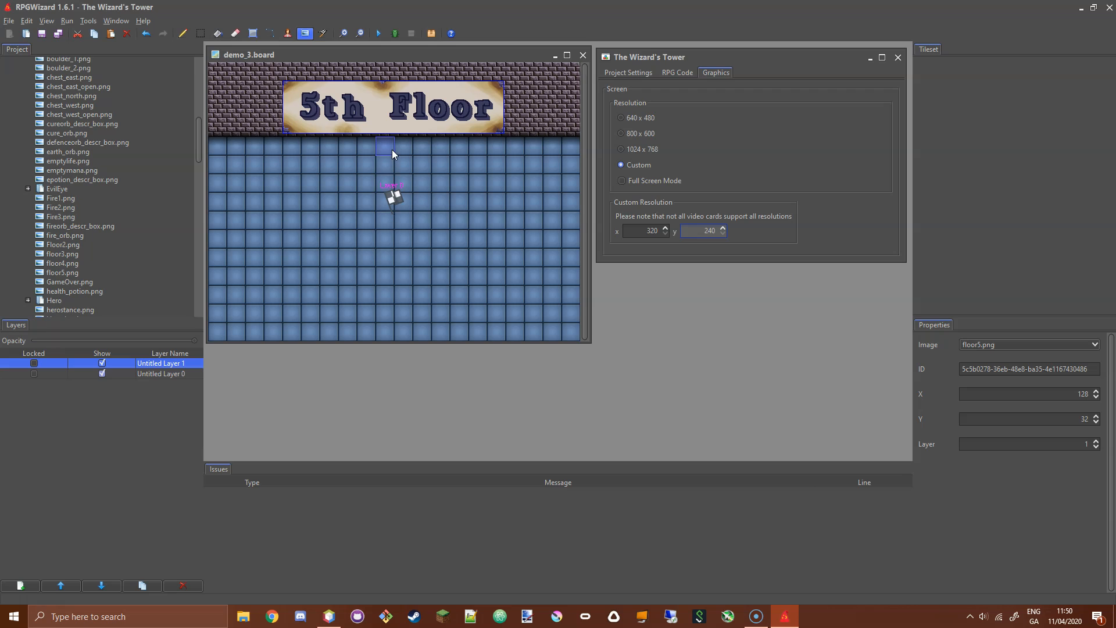
{"action": "mouse_move", "coordinate": [402, 147]}
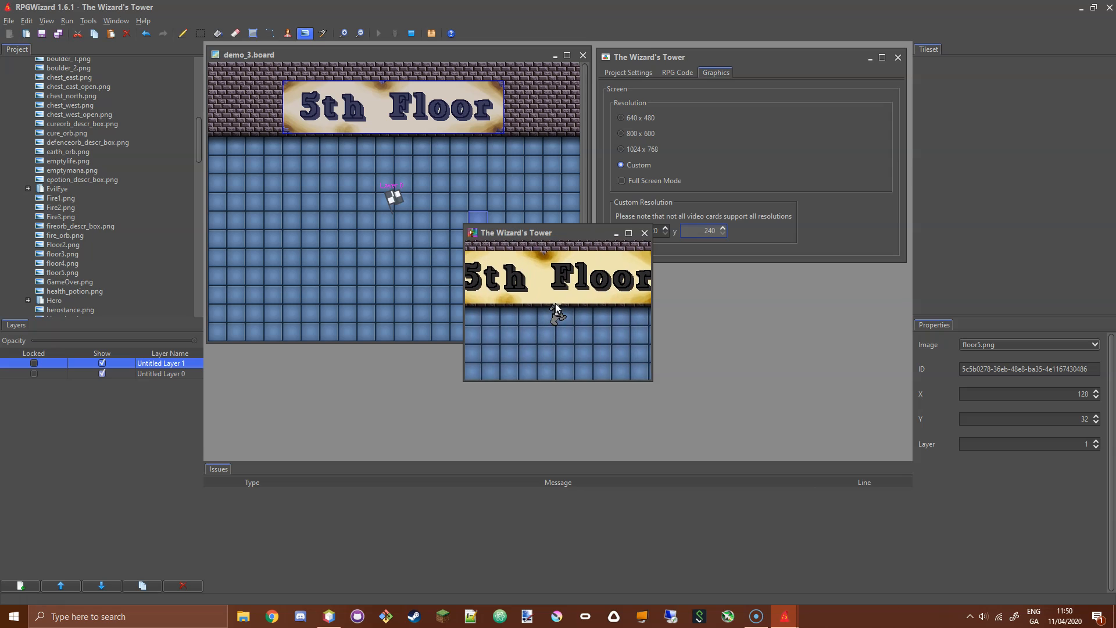
{"action": "left_click", "coordinate": [642, 232]}
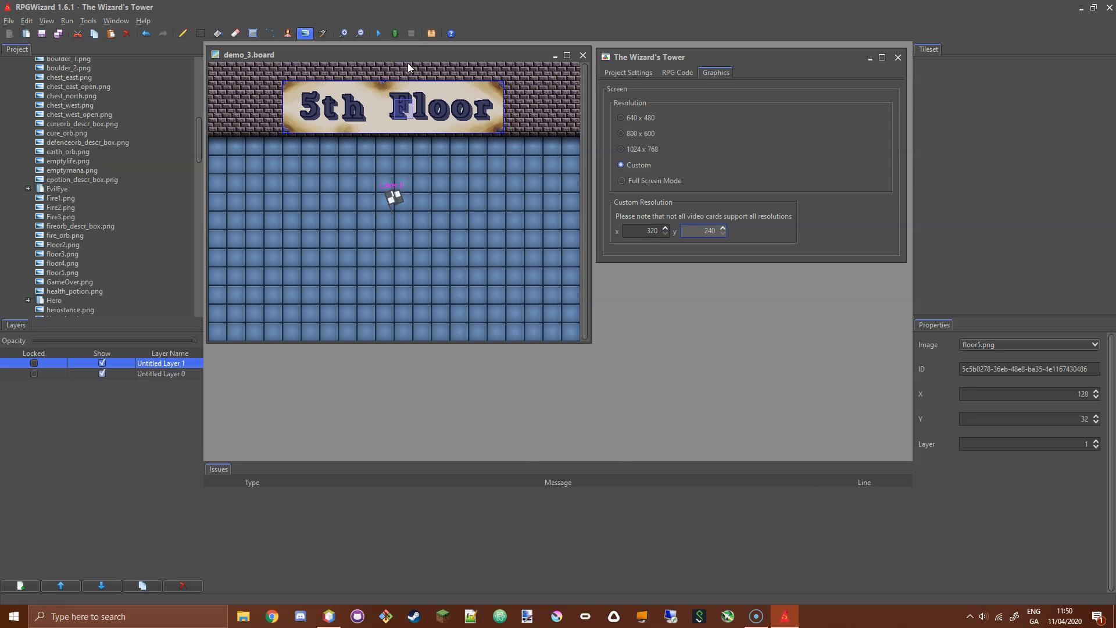
- Browse the Project tree, briefly view Fire3.png, then scroll toward hpotion_descr_box.png
{"action": "left_click", "coordinate": [160, 373]}
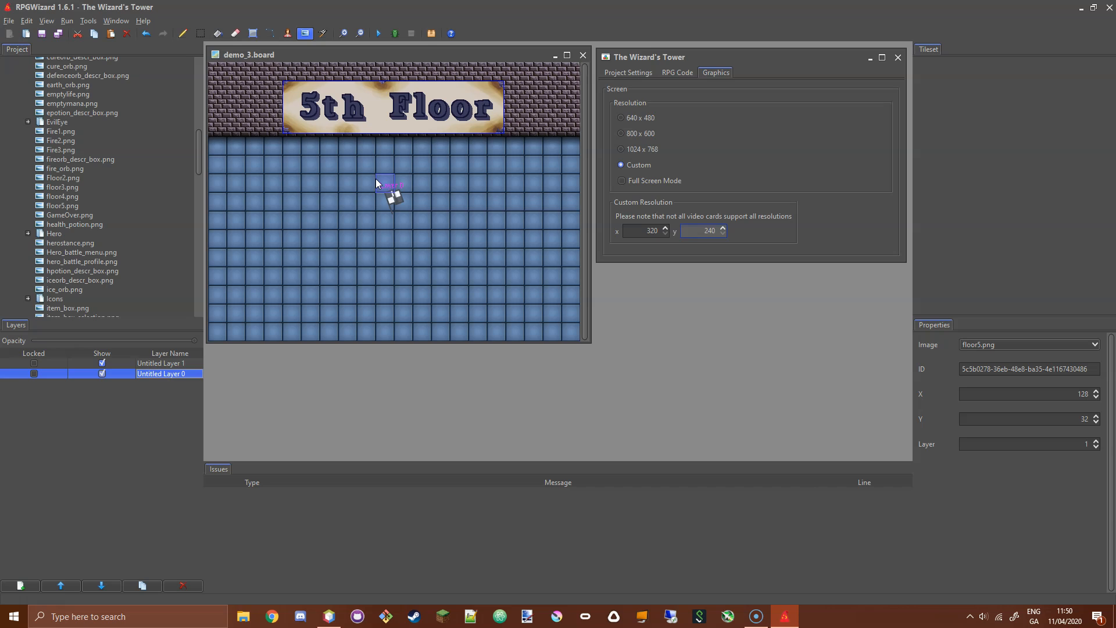
{"action": "mouse_move", "coordinate": [403, 183]}
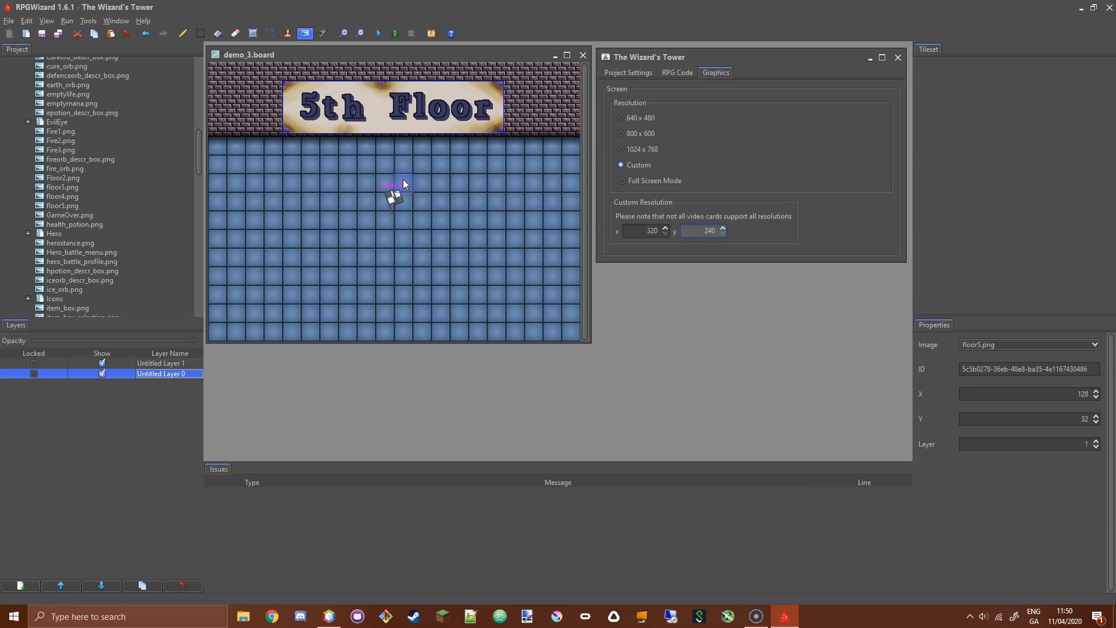
{"action": "mouse_move", "coordinate": [395, 183]}
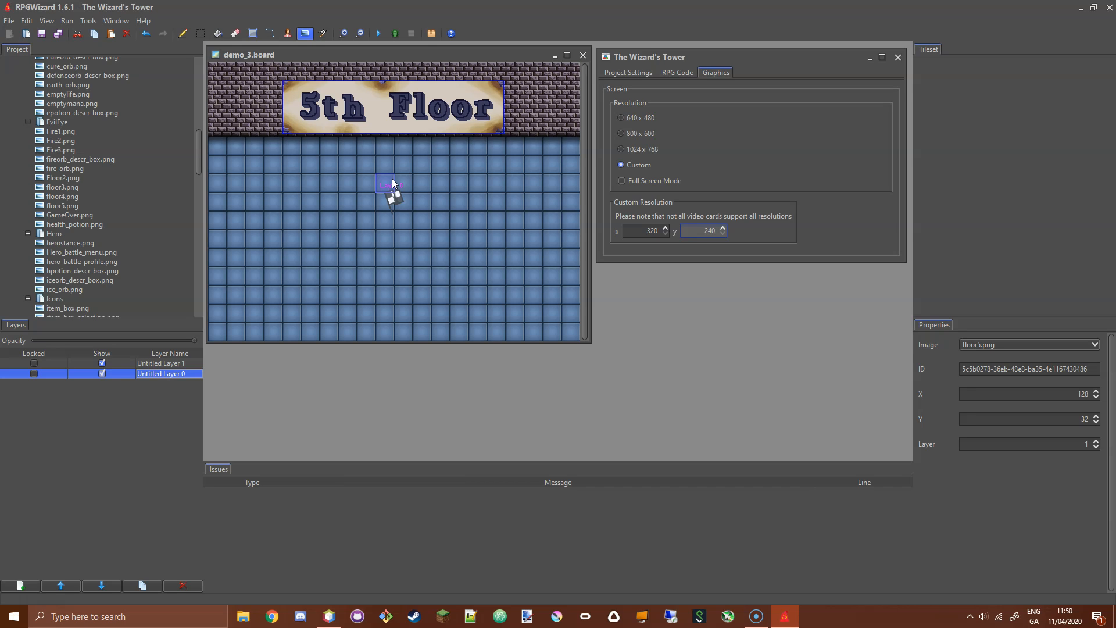
{"action": "scroll", "scroll_direction": "up", "scroll_amount": 3}
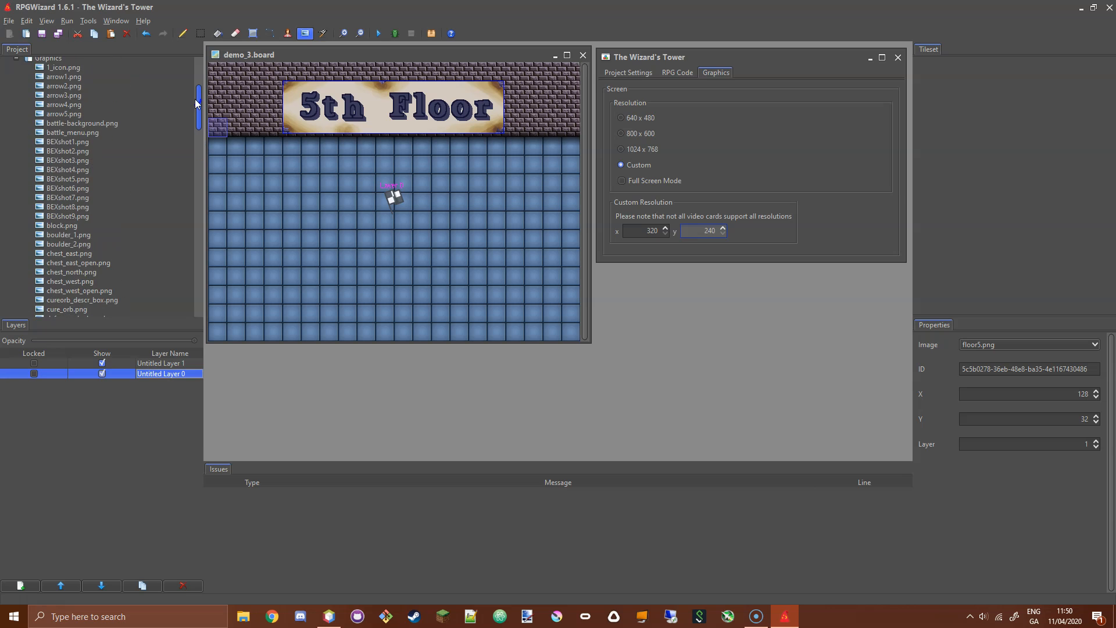
{"action": "scroll", "scroll_direction": "up", "scroll_amount": 3}
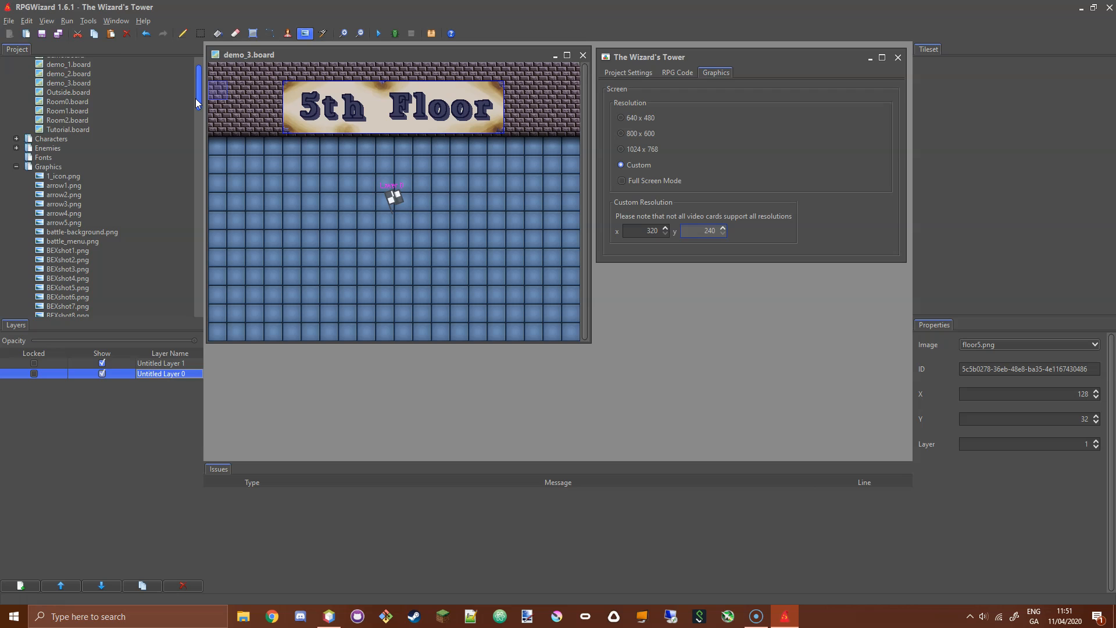
{"action": "scroll", "scroll_direction": "down", "scroll_amount": 3}
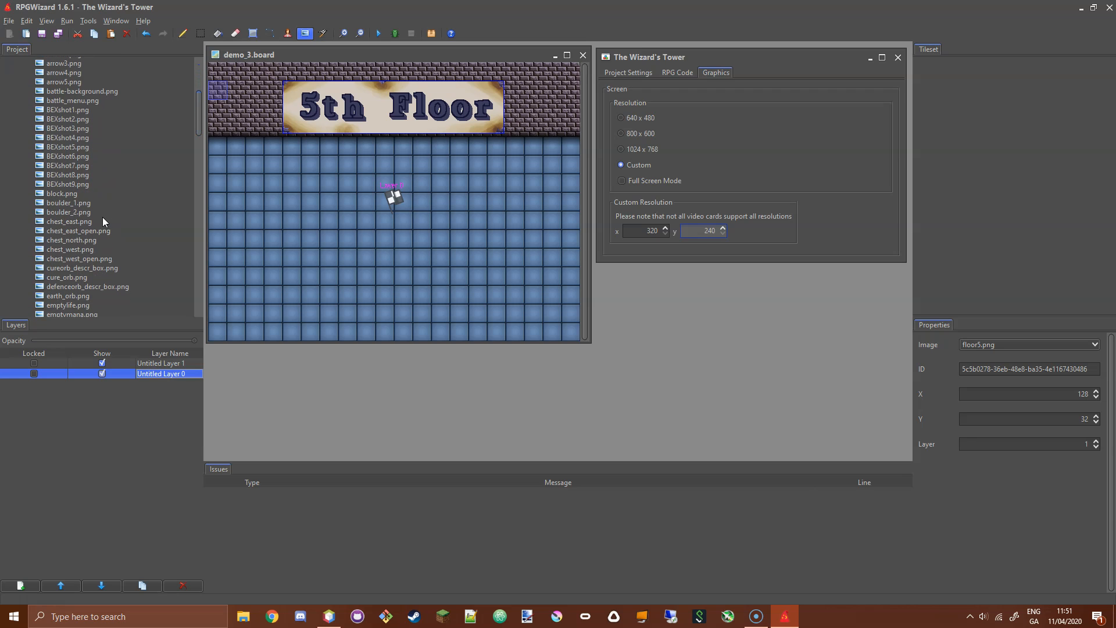
{"action": "scroll", "scroll_direction": "down", "scroll_amount": 3}
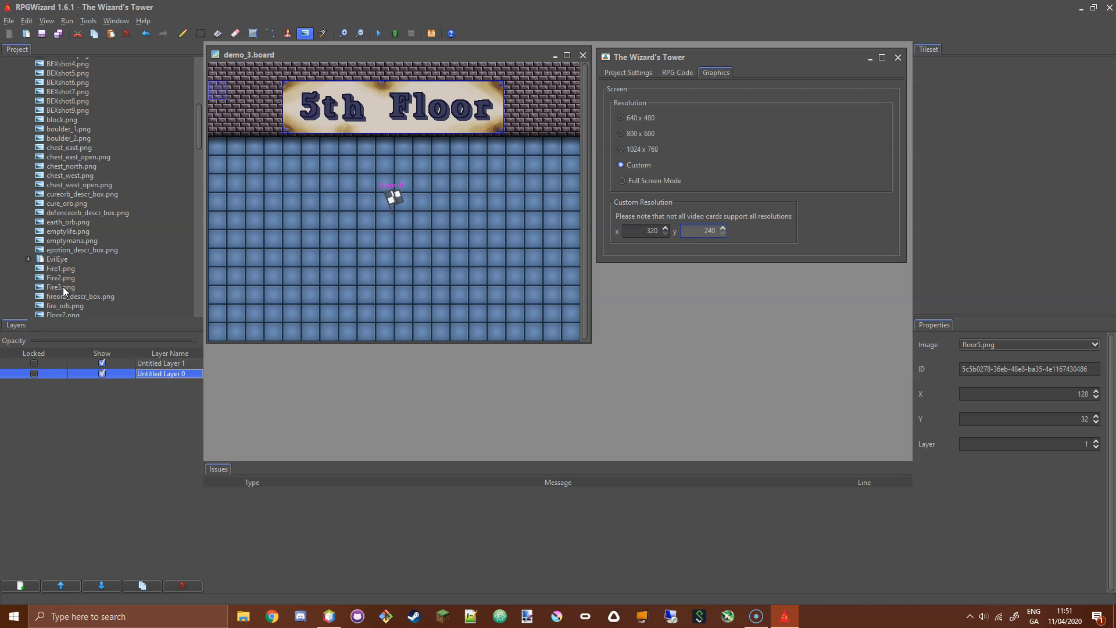
{"action": "double_click", "coordinate": [61, 287]}
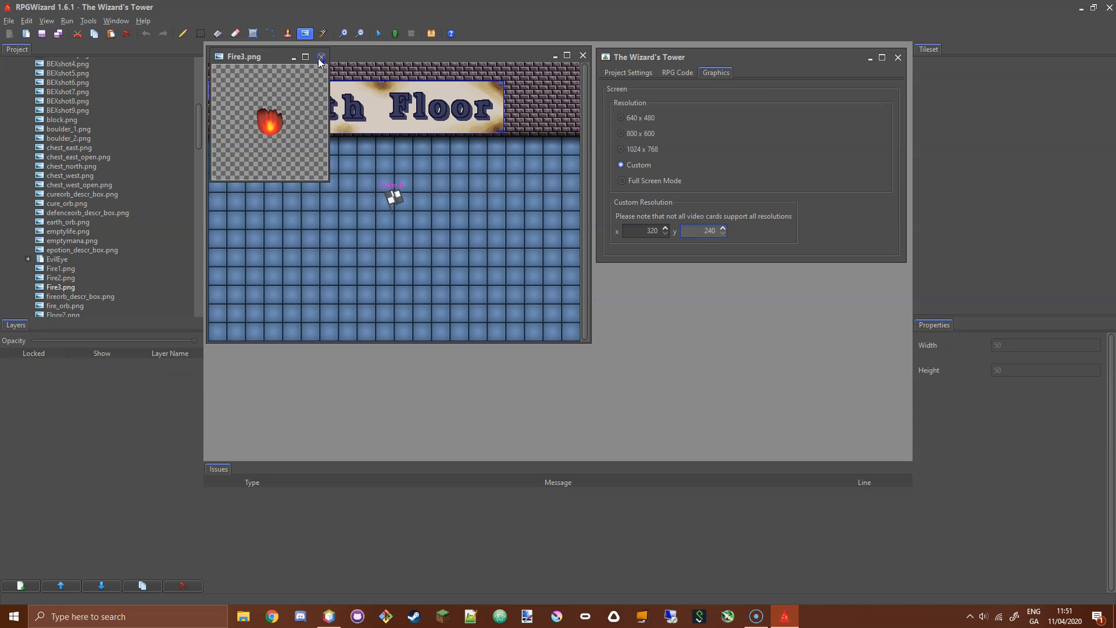
{"action": "left_click", "coordinate": [321, 57]}
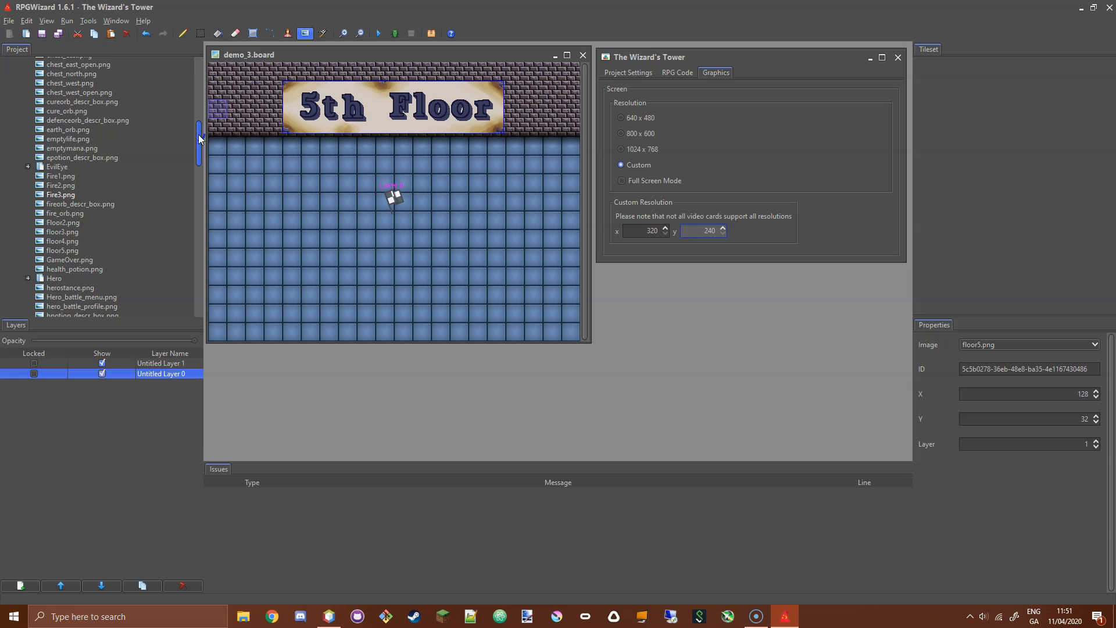
{"action": "scroll", "scroll_direction": "down", "scroll_amount": 3}
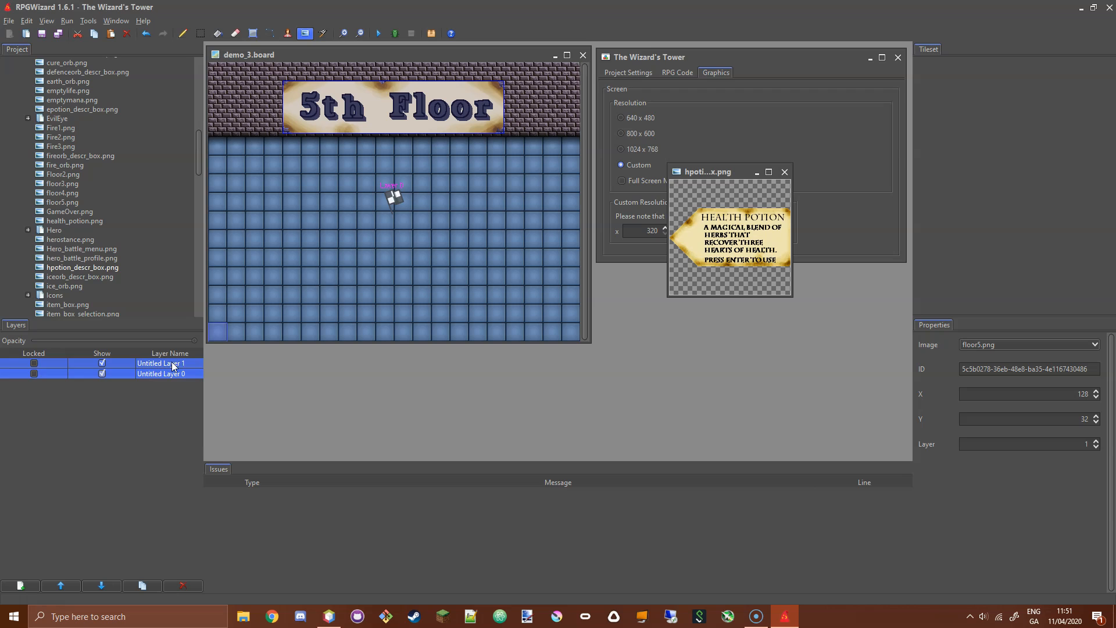
- Place an image at 384, 224, assign hpotion_descr_box.png, test-run the game and stop it
{"action": "left_click", "coordinate": [482, 207]}
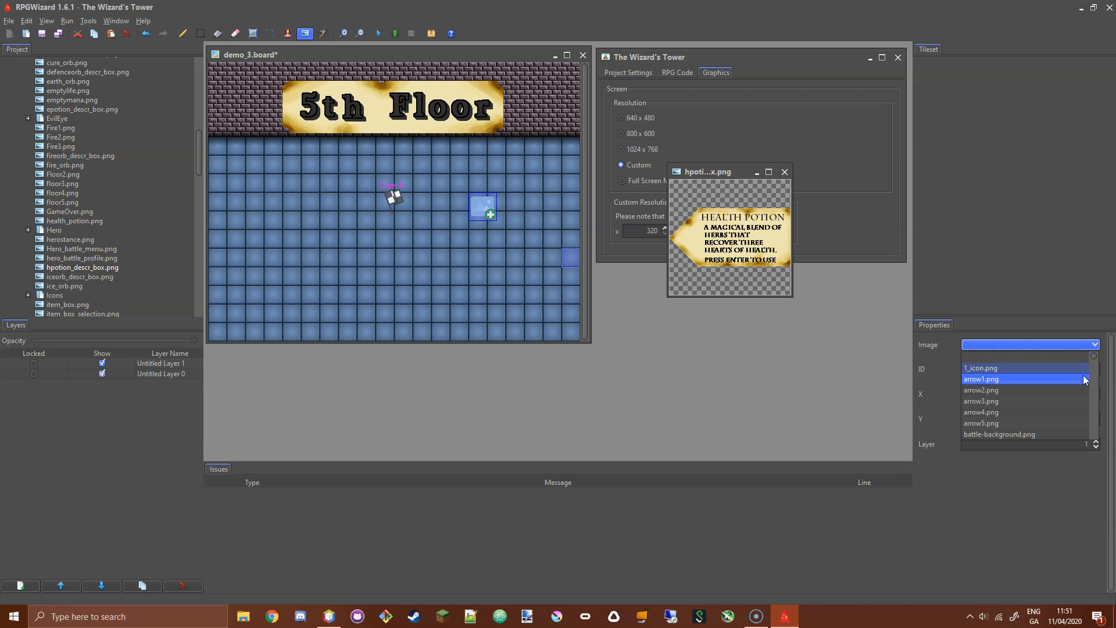
{"action": "scroll", "scroll_direction": "down", "scroll_amount": 3}
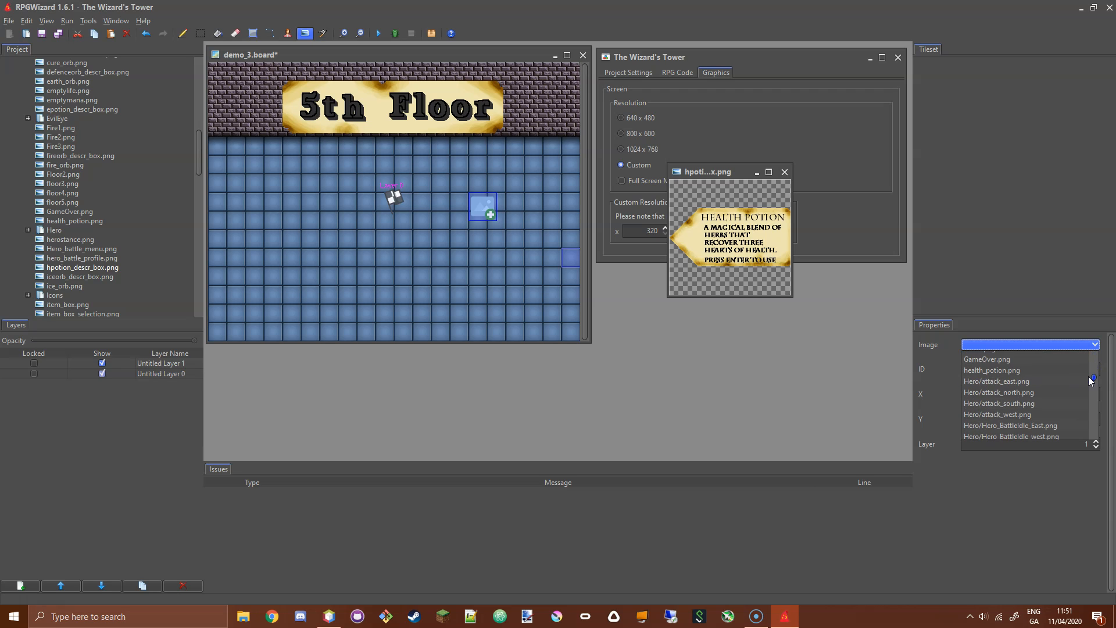
{"action": "scroll", "scroll_direction": "up", "scroll_amount": 3}
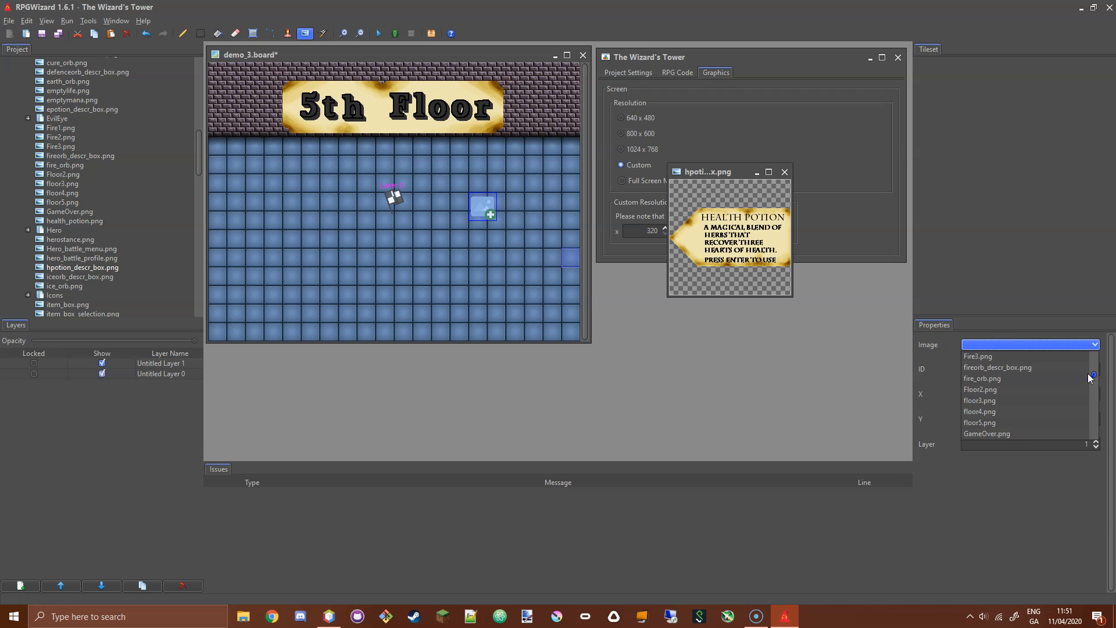
{"action": "scroll", "scroll_direction": "down", "scroll_amount": 3}
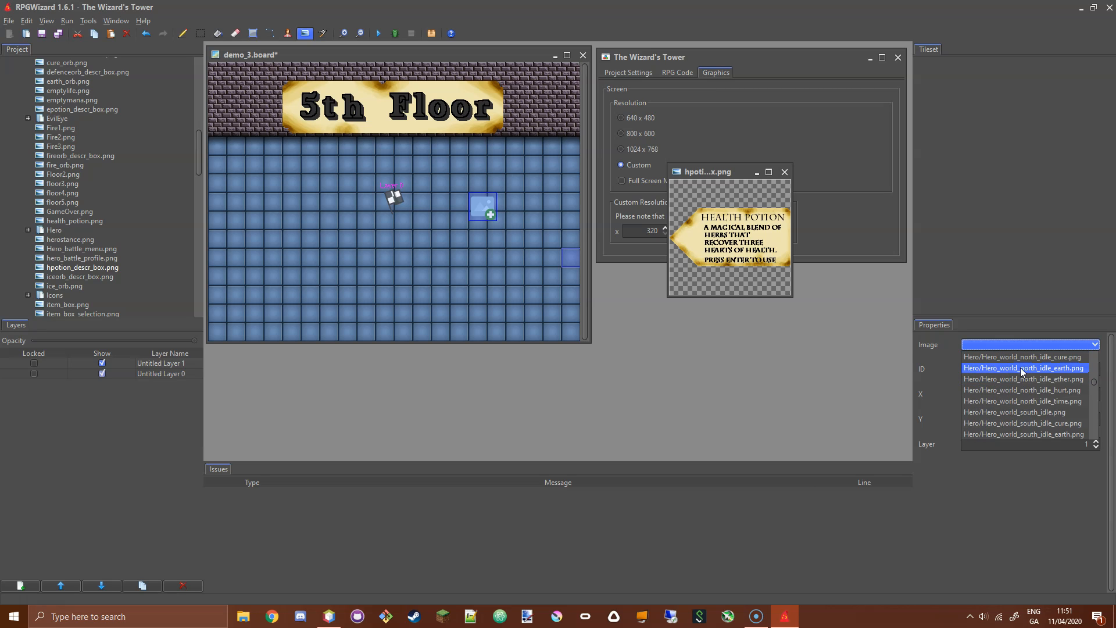
{"action": "scroll", "scroll_direction": "down", "scroll_amount": 3}
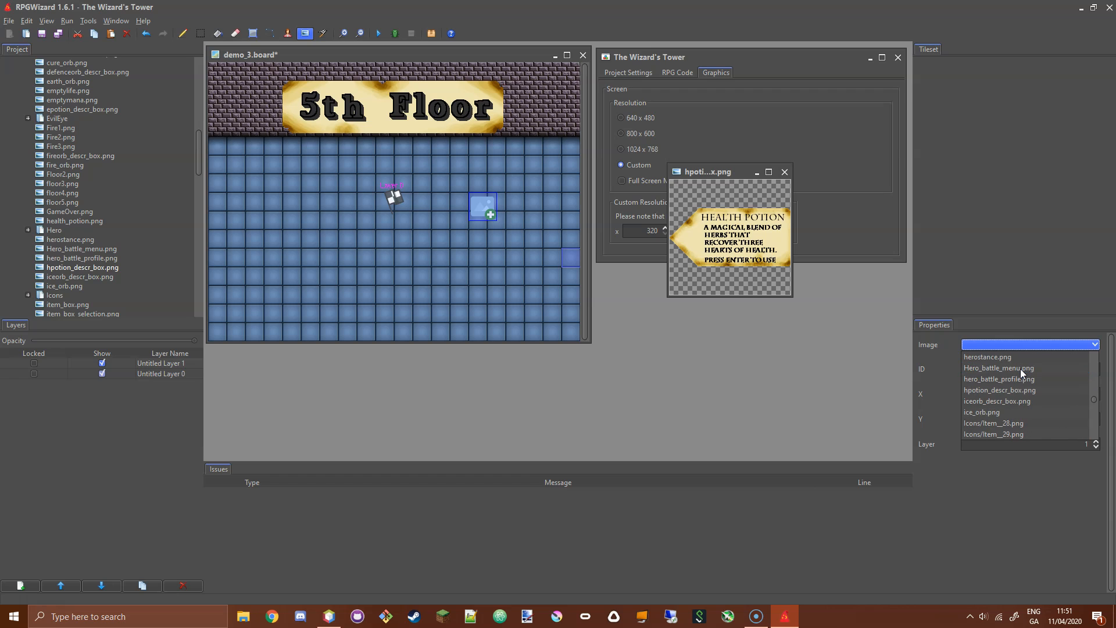
{"action": "left_click", "coordinate": [999, 391]}
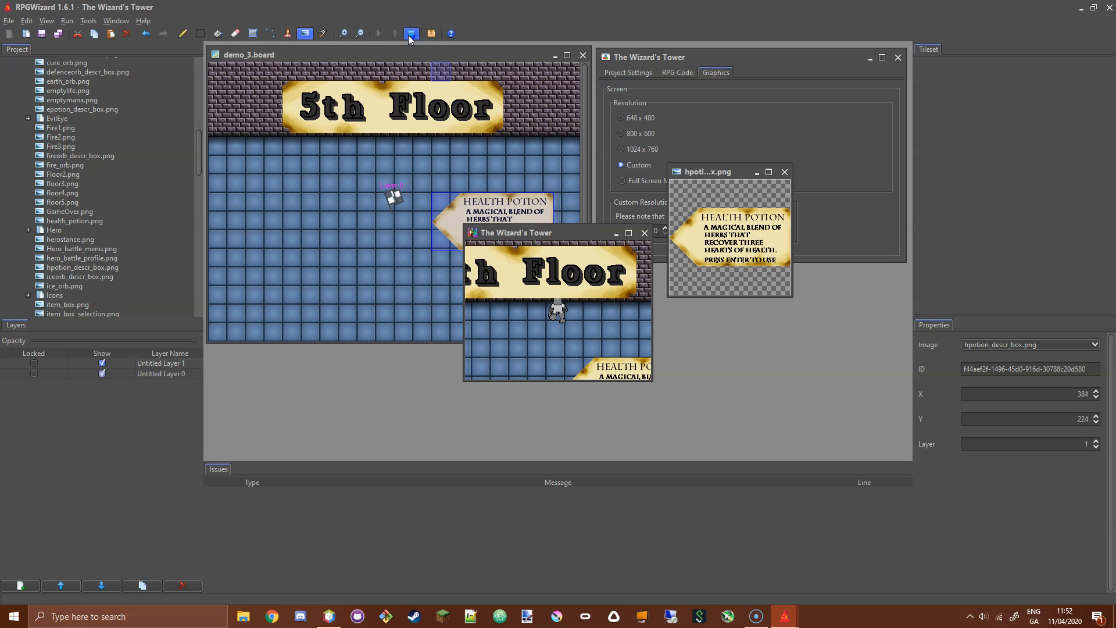
{"action": "left_click", "coordinate": [643, 233]}
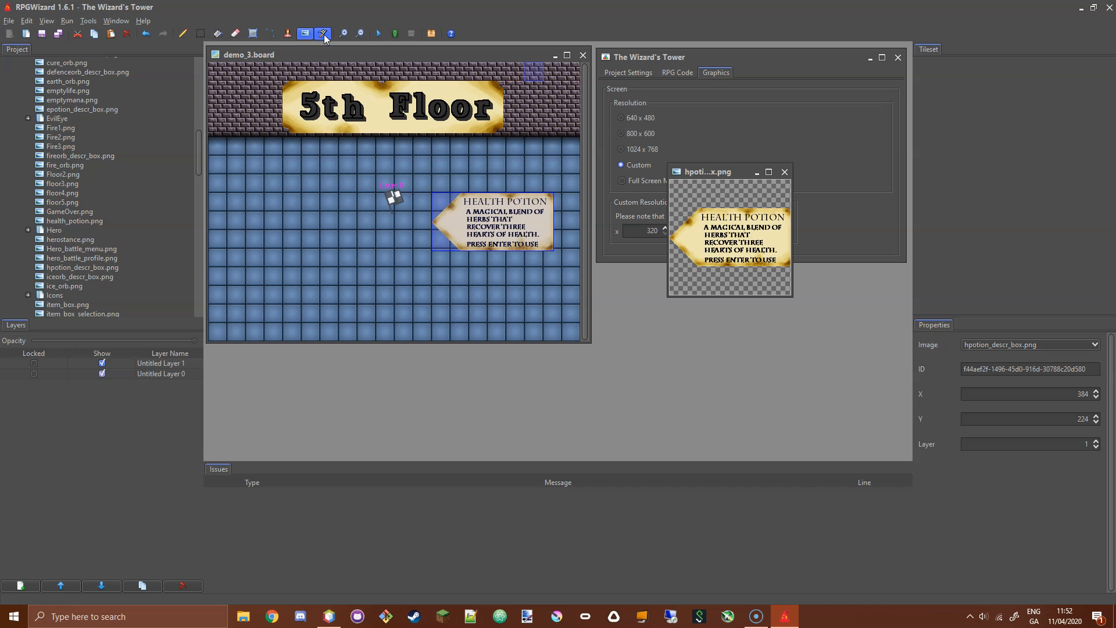
{"action": "mouse_move", "coordinate": [324, 34]}
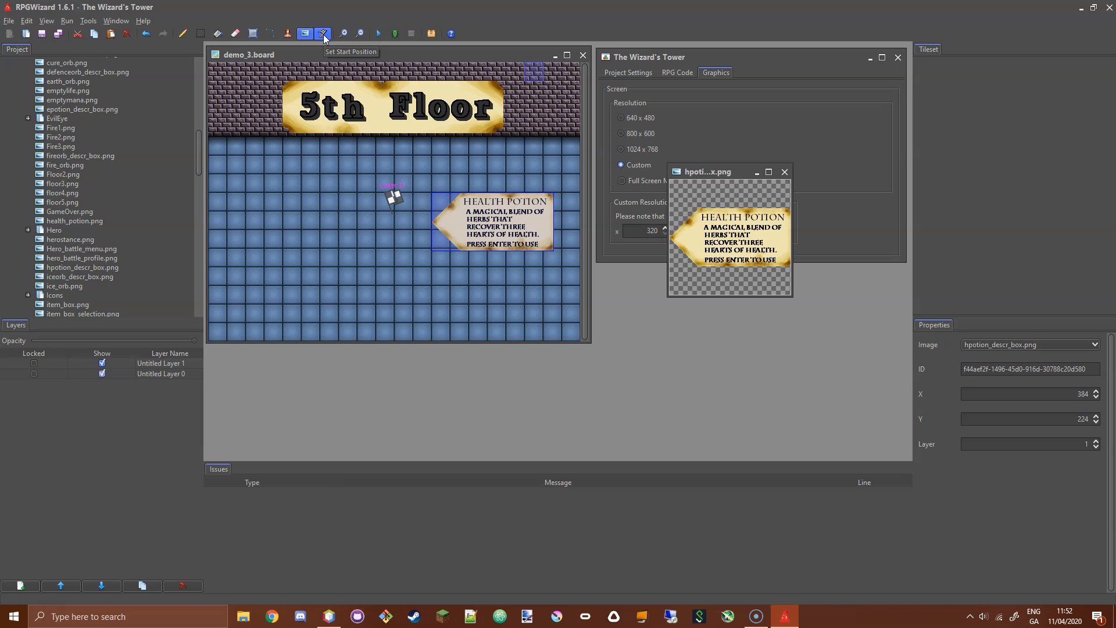
- Move the player start position to a lower-left floor tile with the Set Start Position tool
{"action": "left_click", "coordinate": [322, 34]}
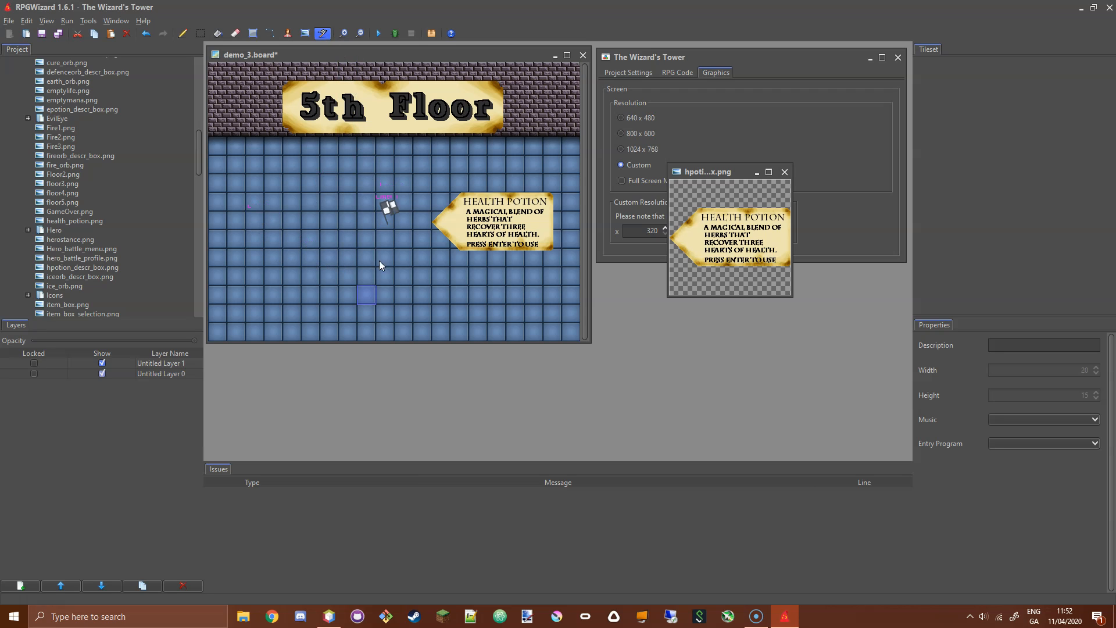
{"action": "left_click", "coordinate": [162, 373]}
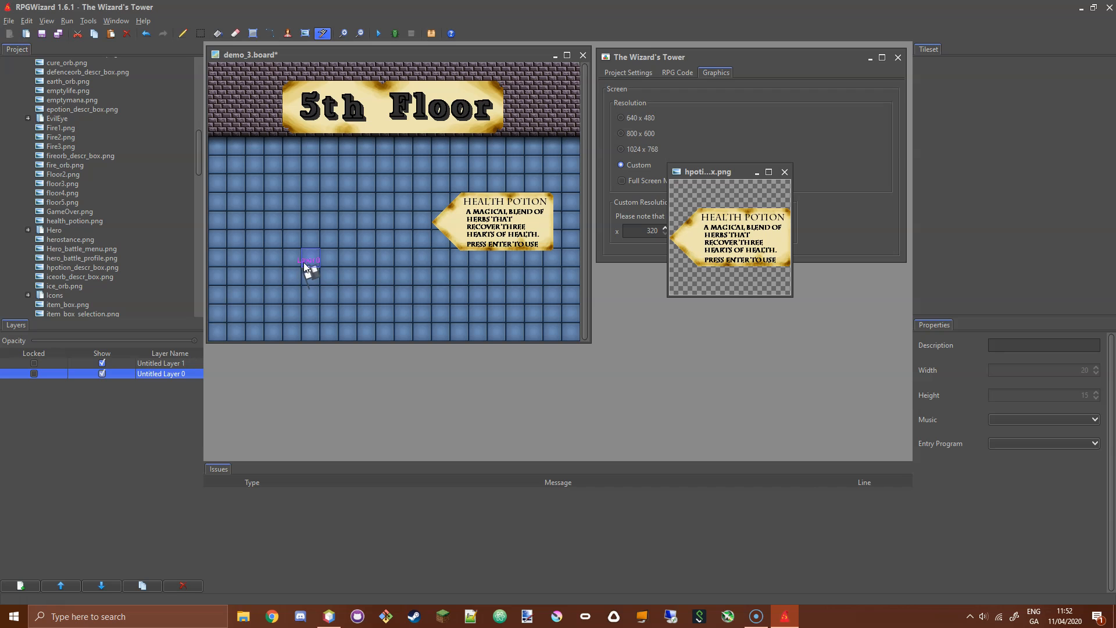
{"action": "left_click", "coordinate": [160, 363]}
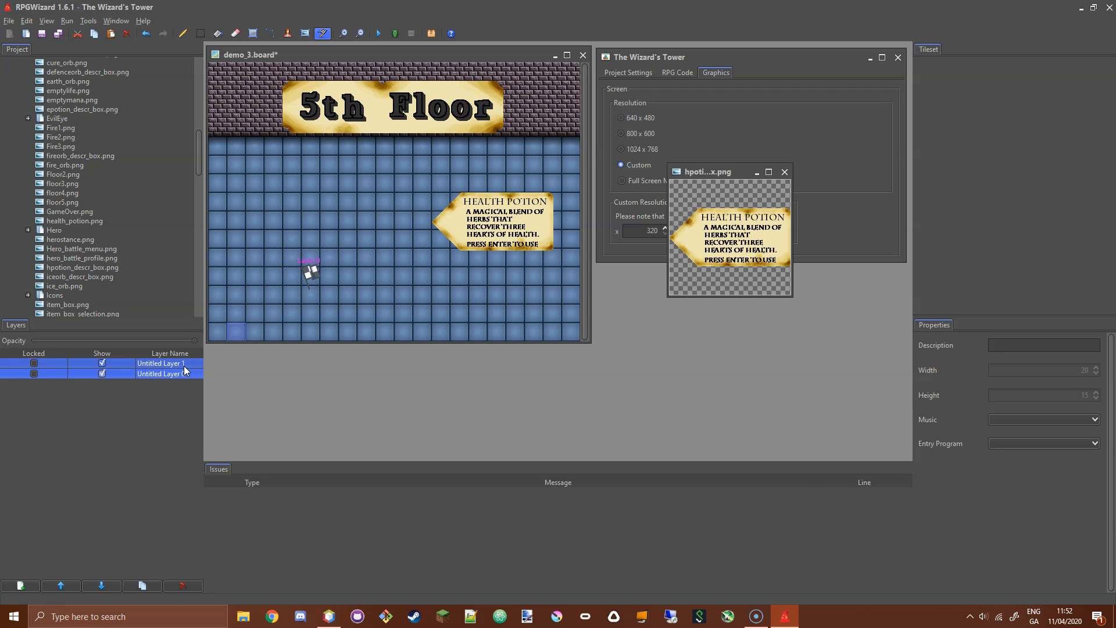
{"action": "left_click", "coordinate": [160, 373]}
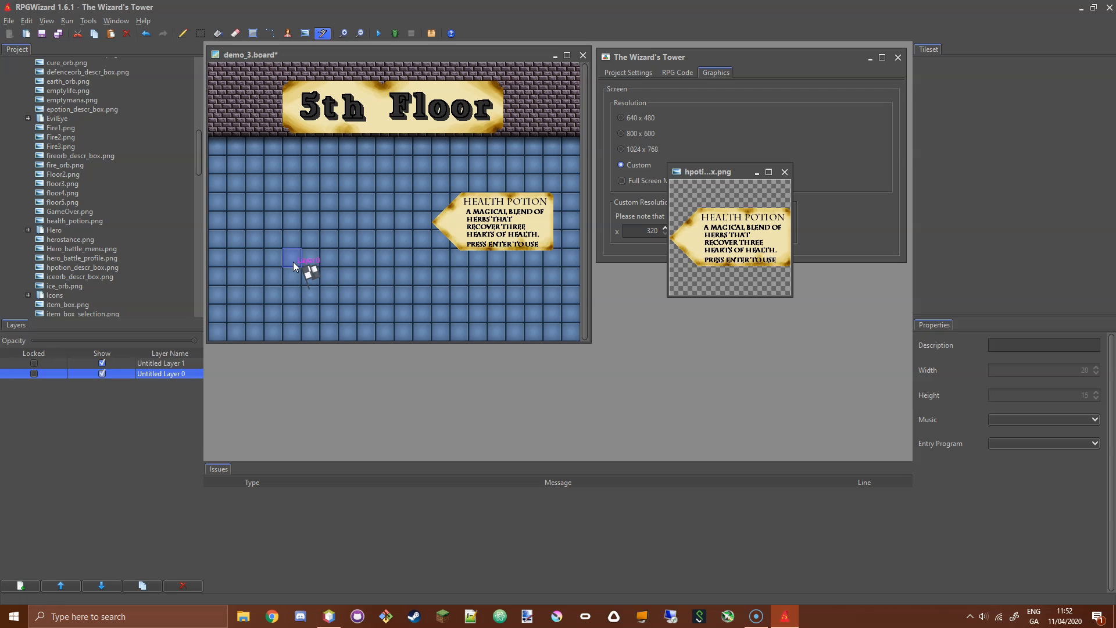
{"action": "left_click", "coordinate": [161, 363]}
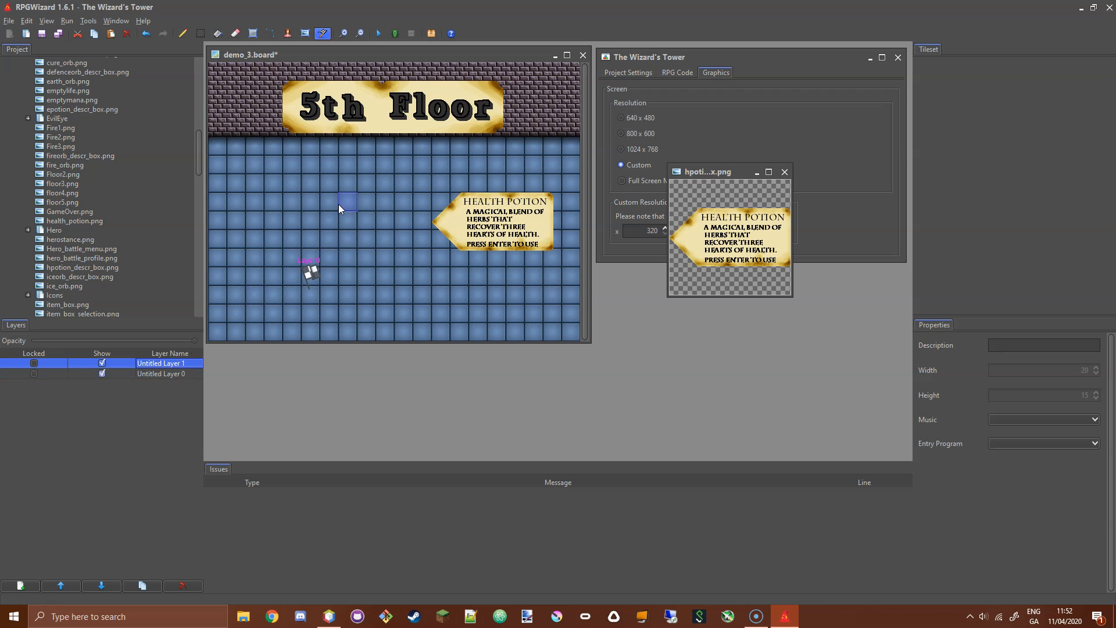